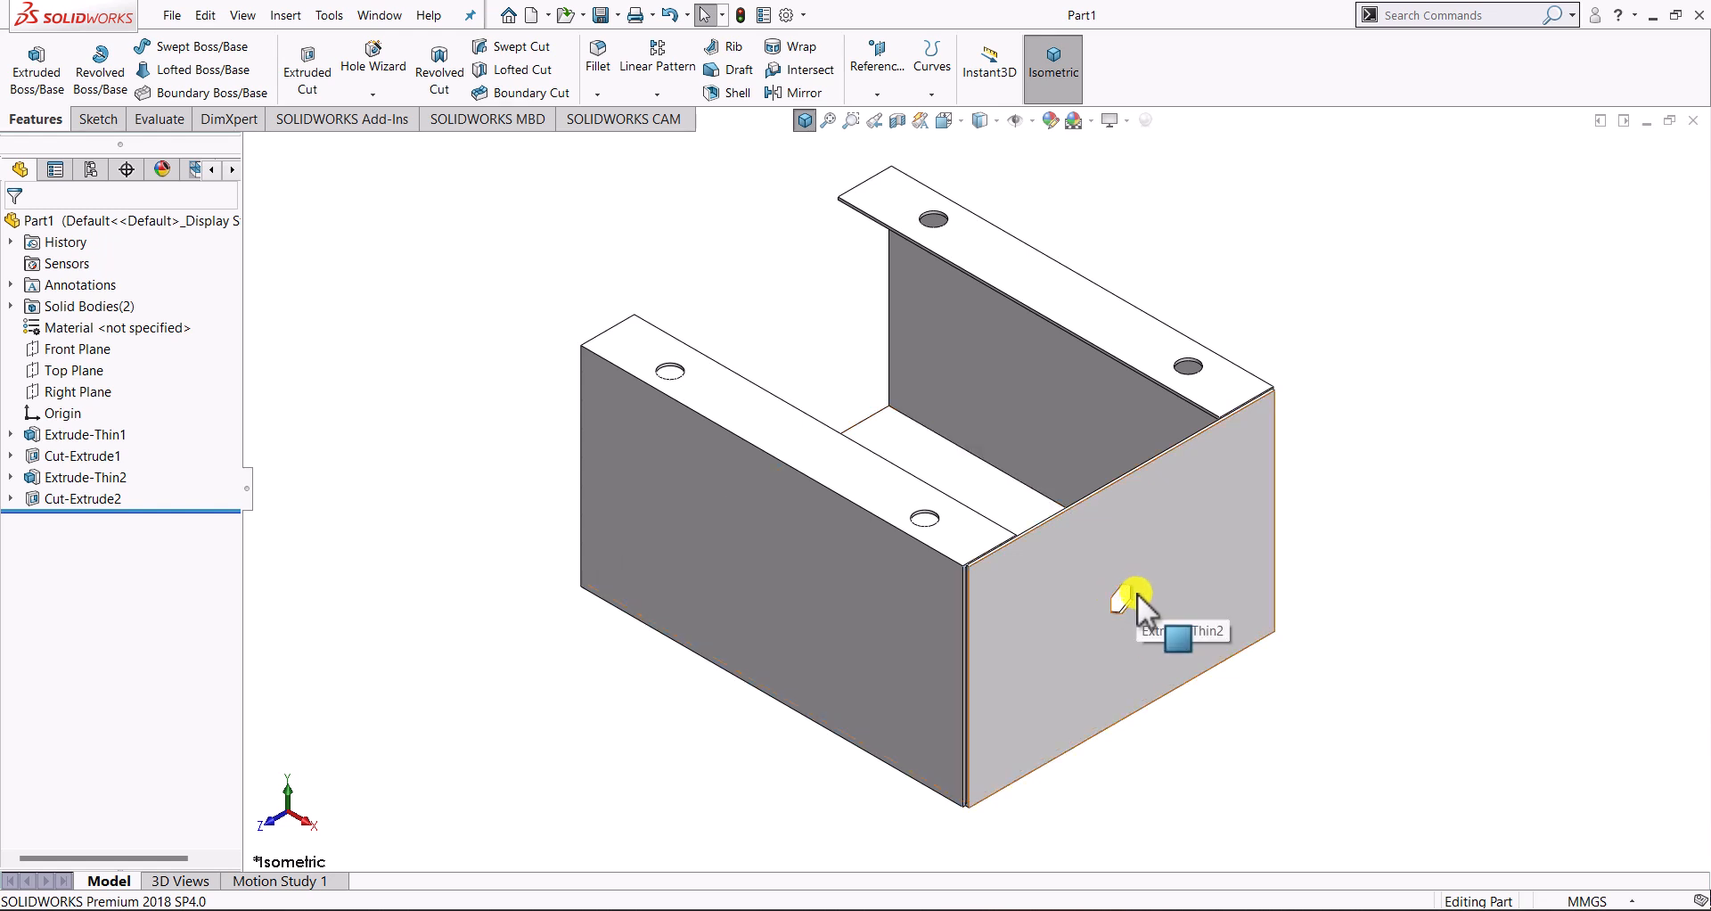
mouse_move(1188, 570)
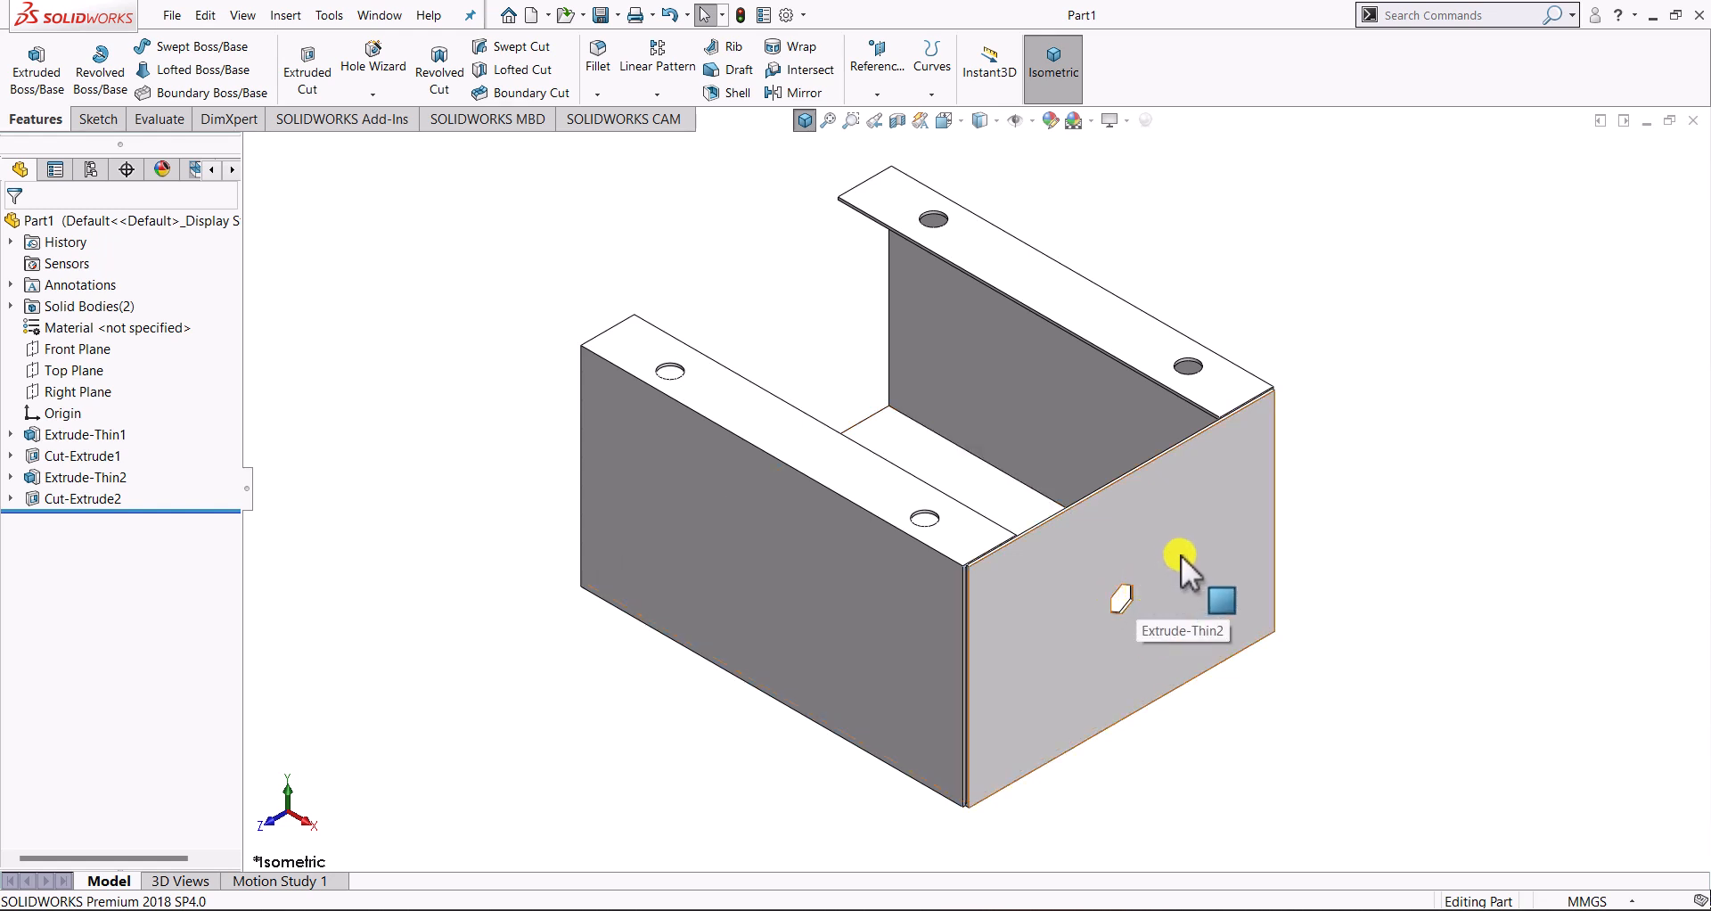
- Start a Fill Pattern feature from the Linear Pattern dropdown
click(1181, 582)
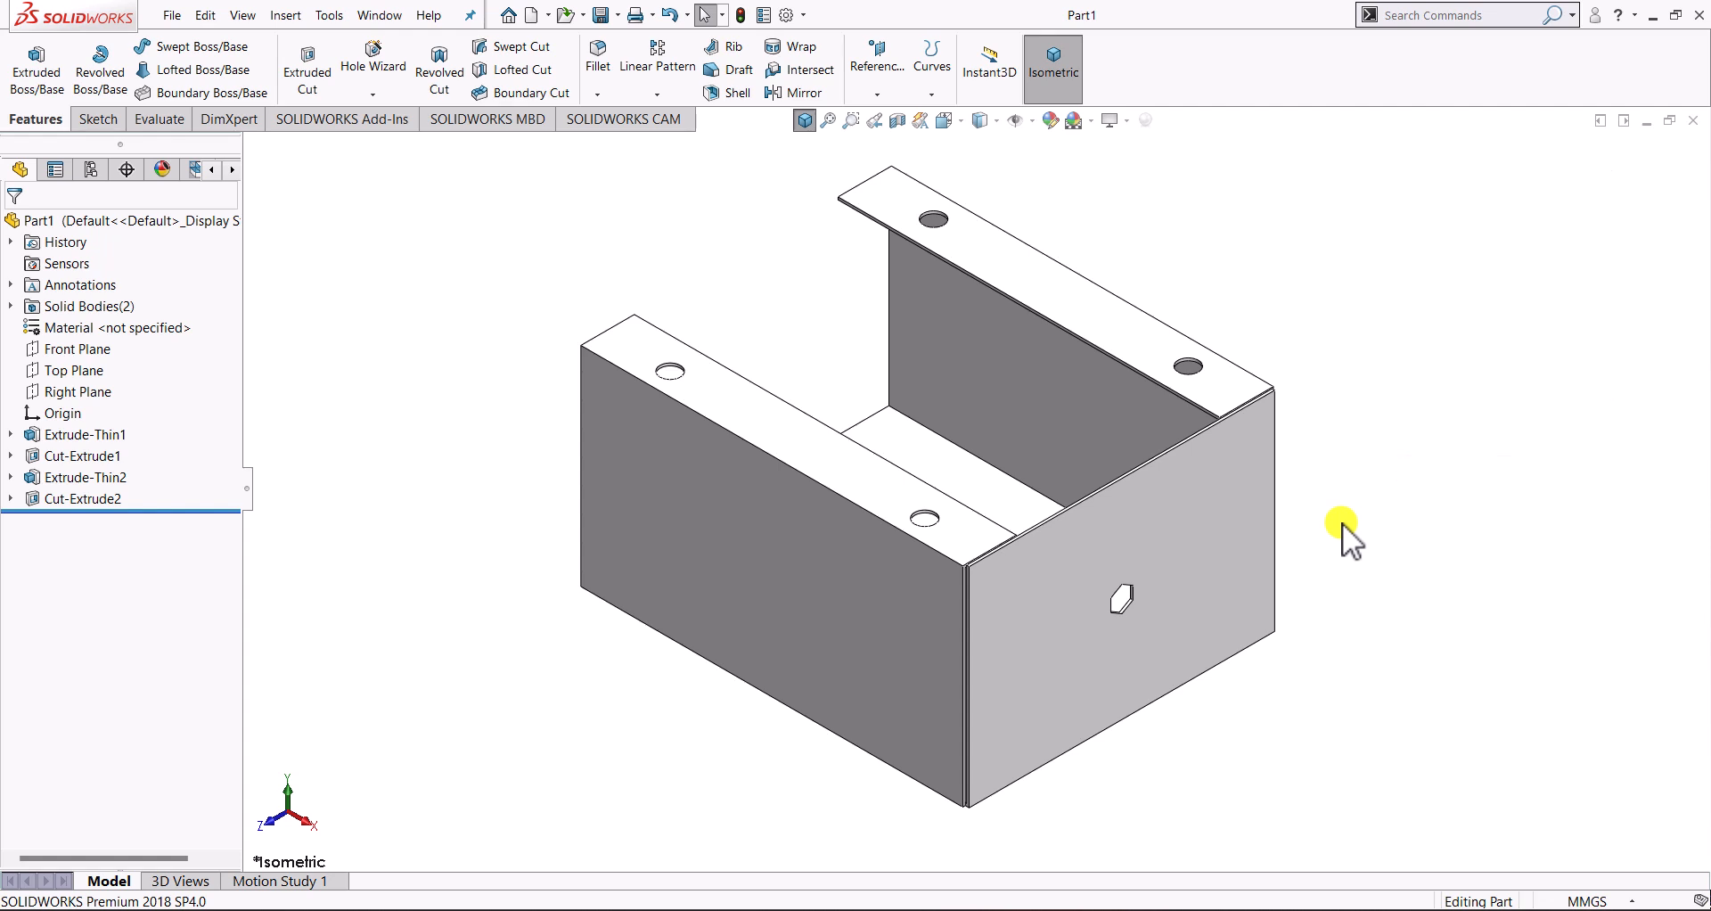
mouse_move(1462, 525)
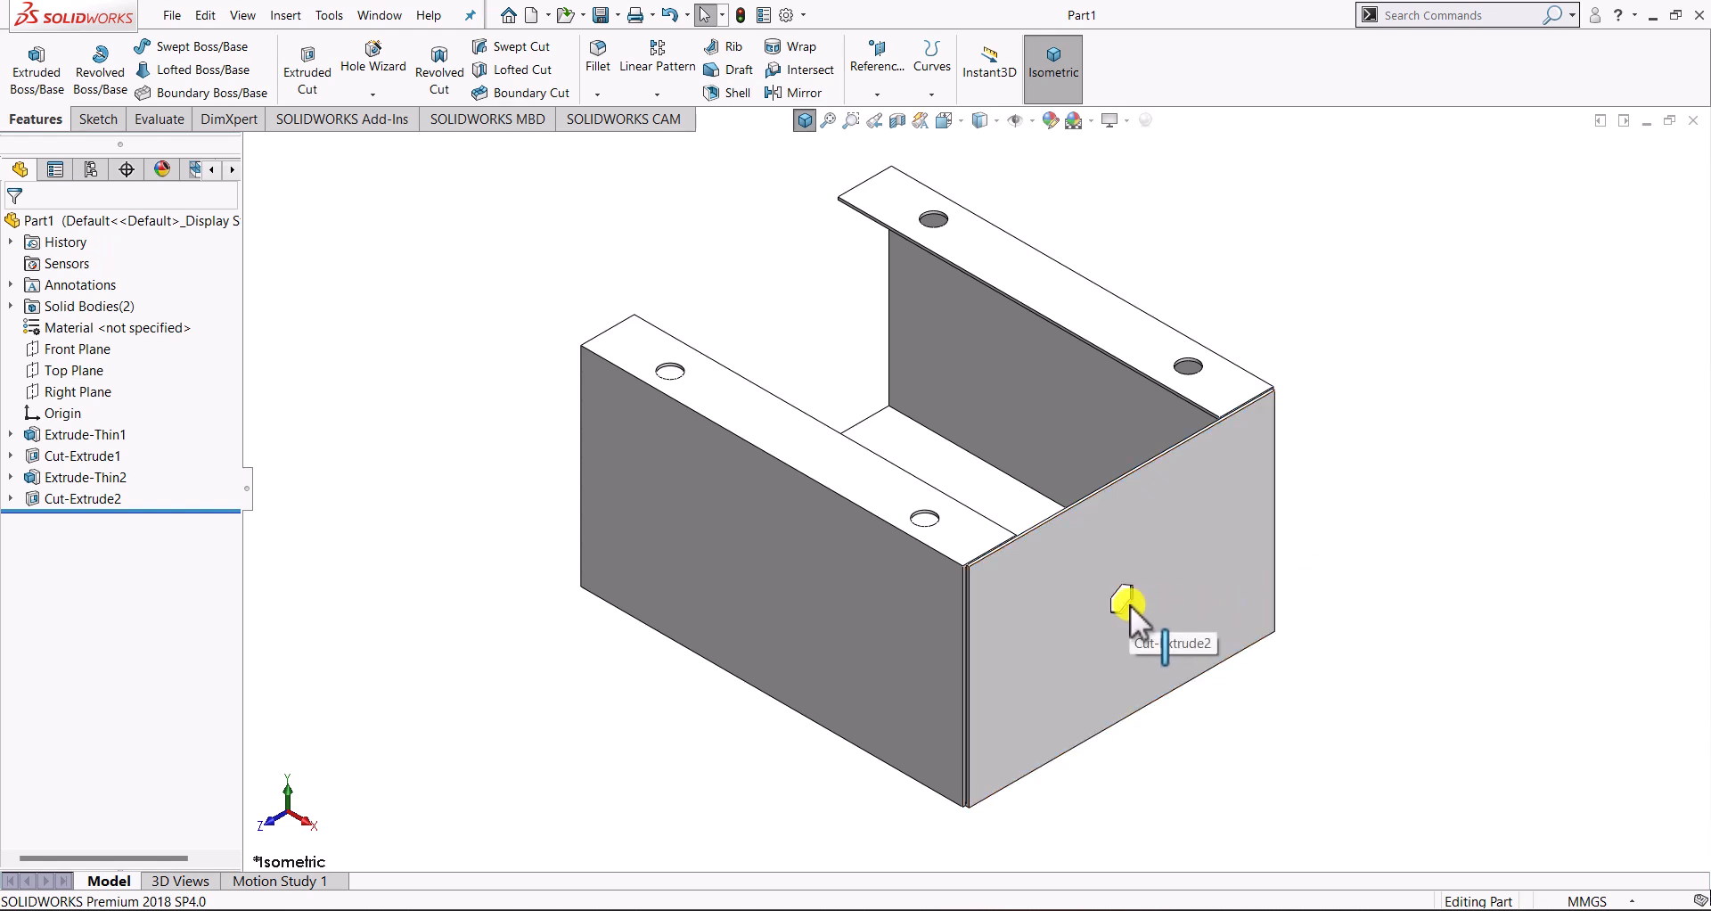
mouse_move(1183, 512)
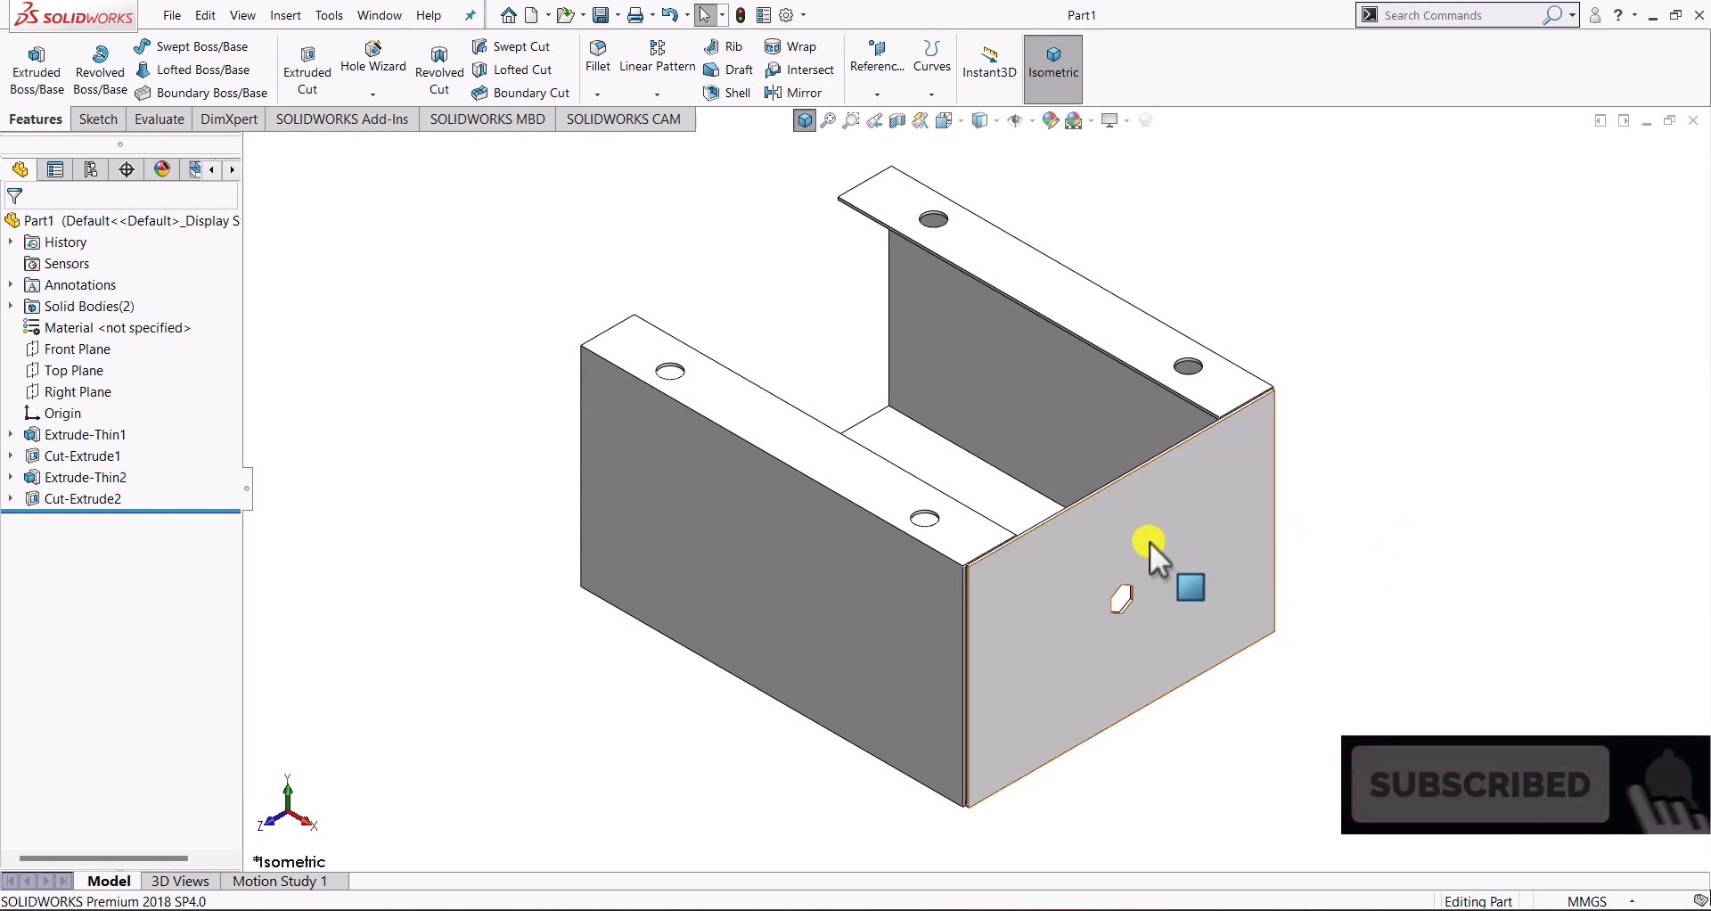
mouse_move(1197, 682)
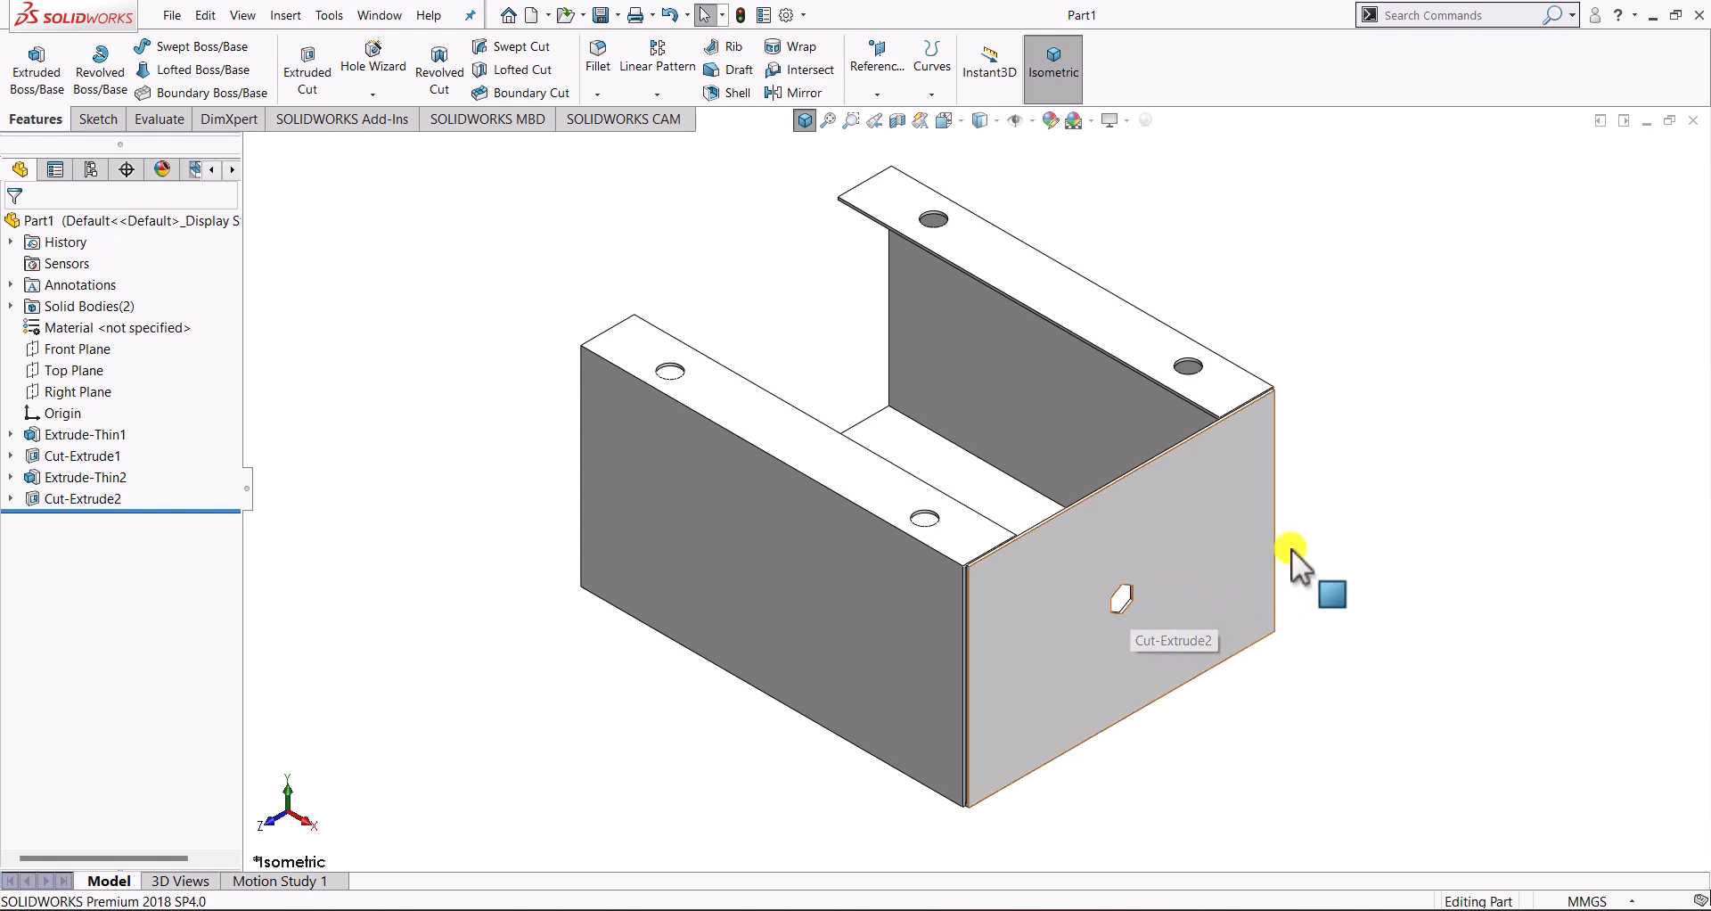
mouse_move(1349, 529)
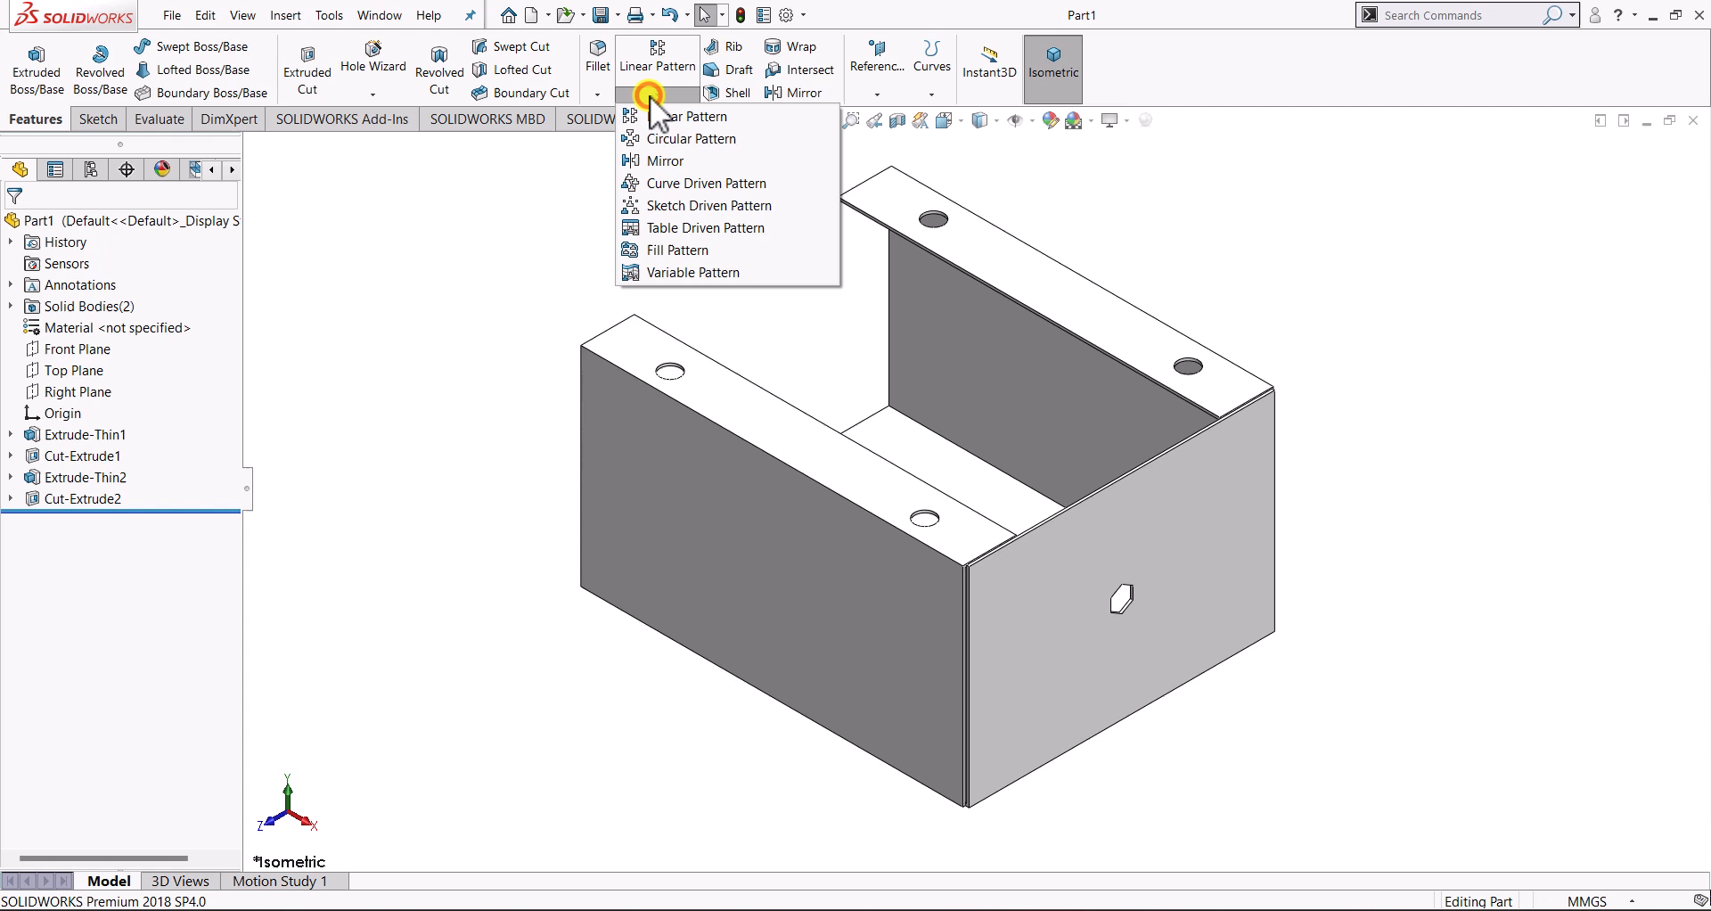
mouse_move(698, 259)
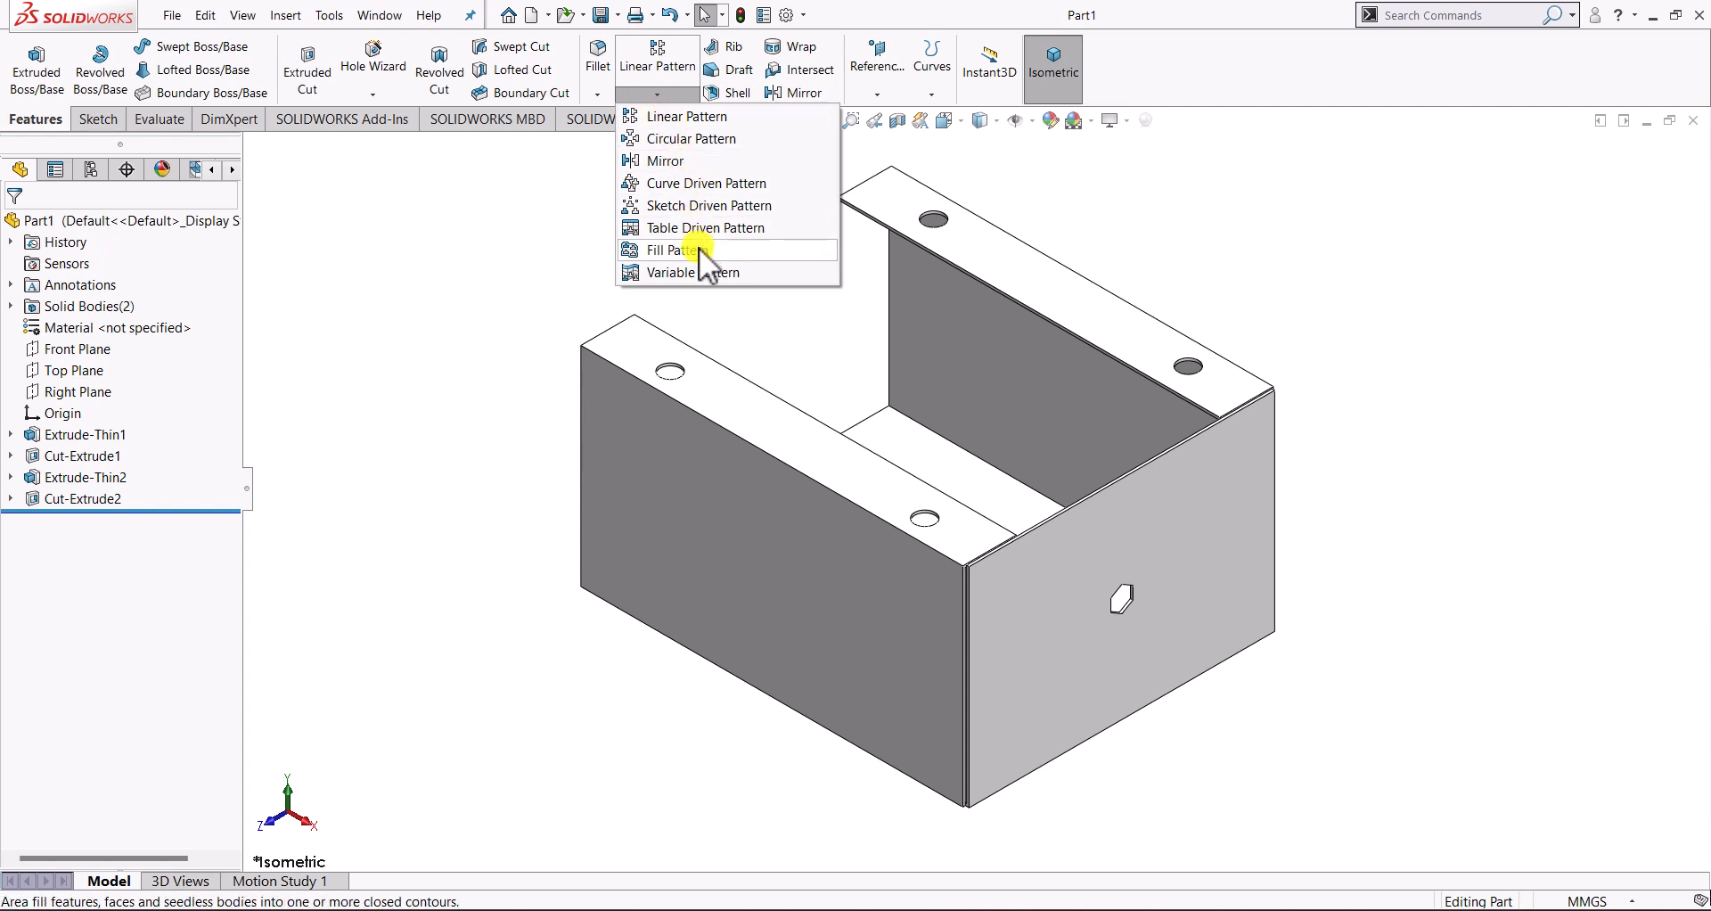
click(669, 250)
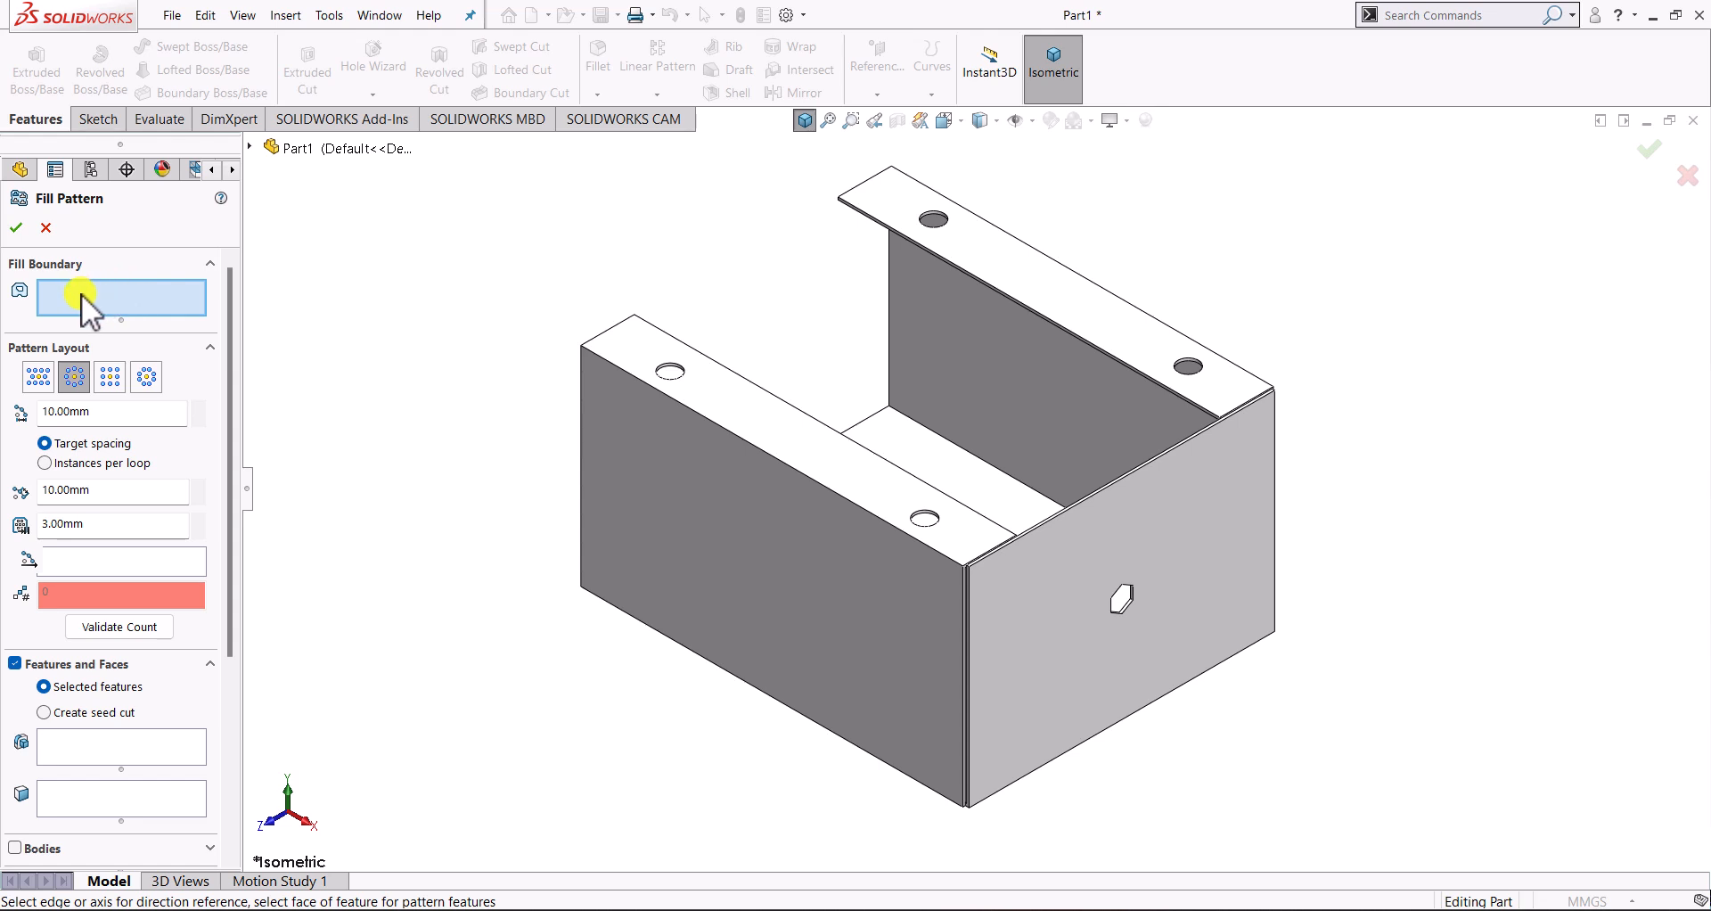
mouse_move(116, 303)
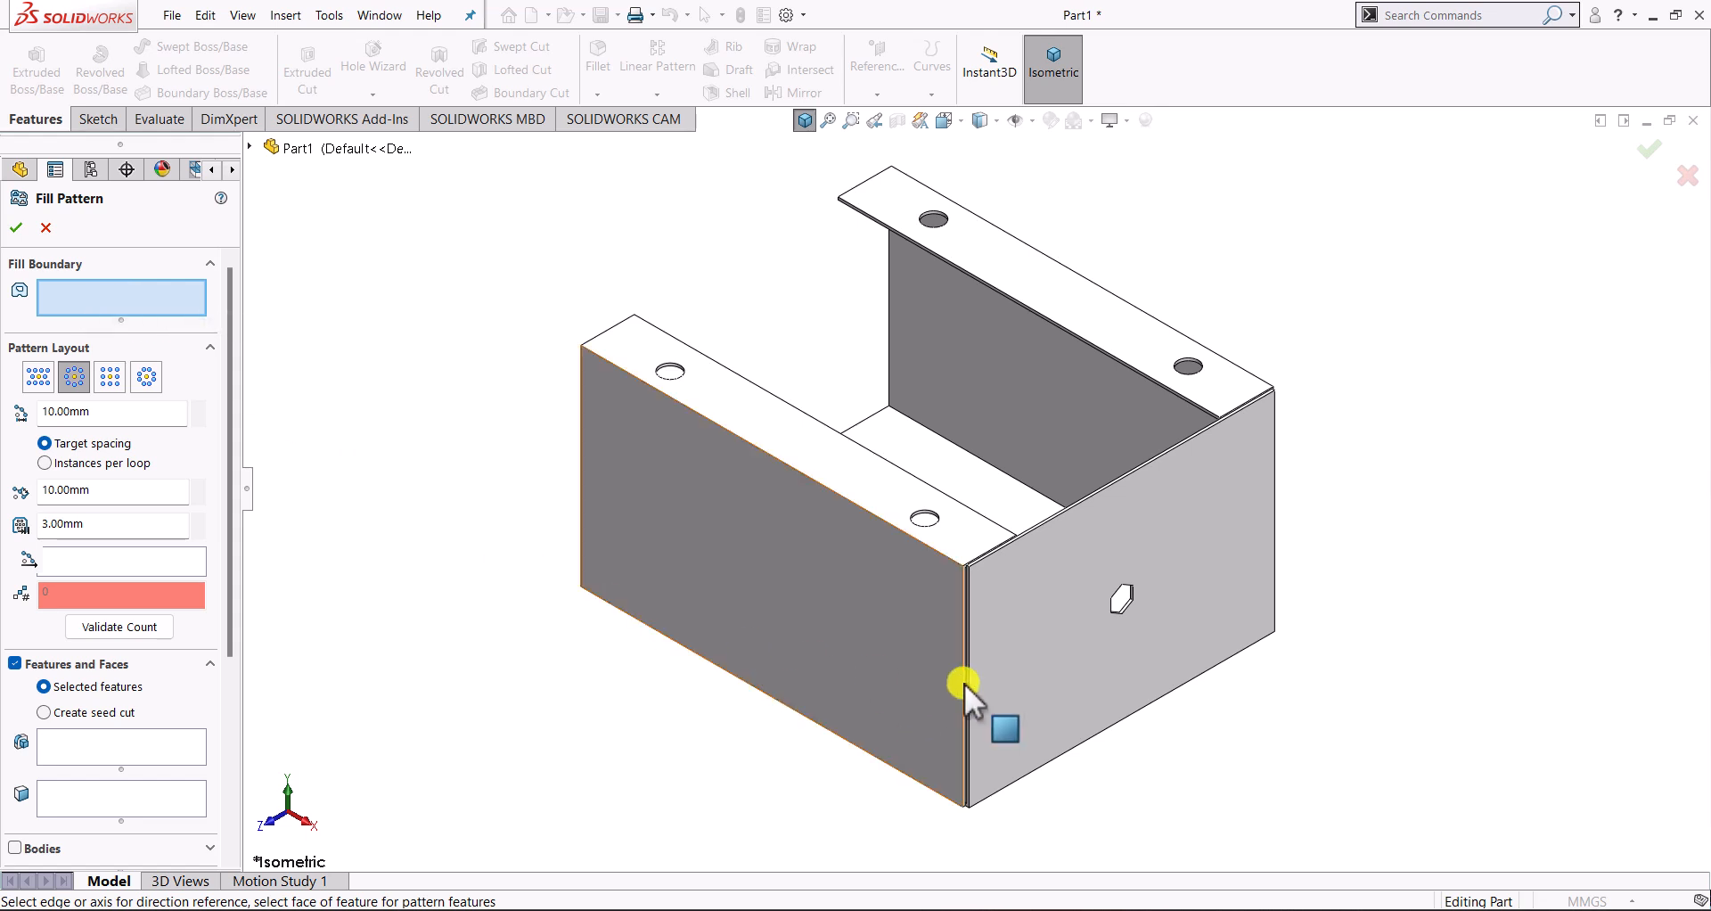
mouse_move(1052, 630)
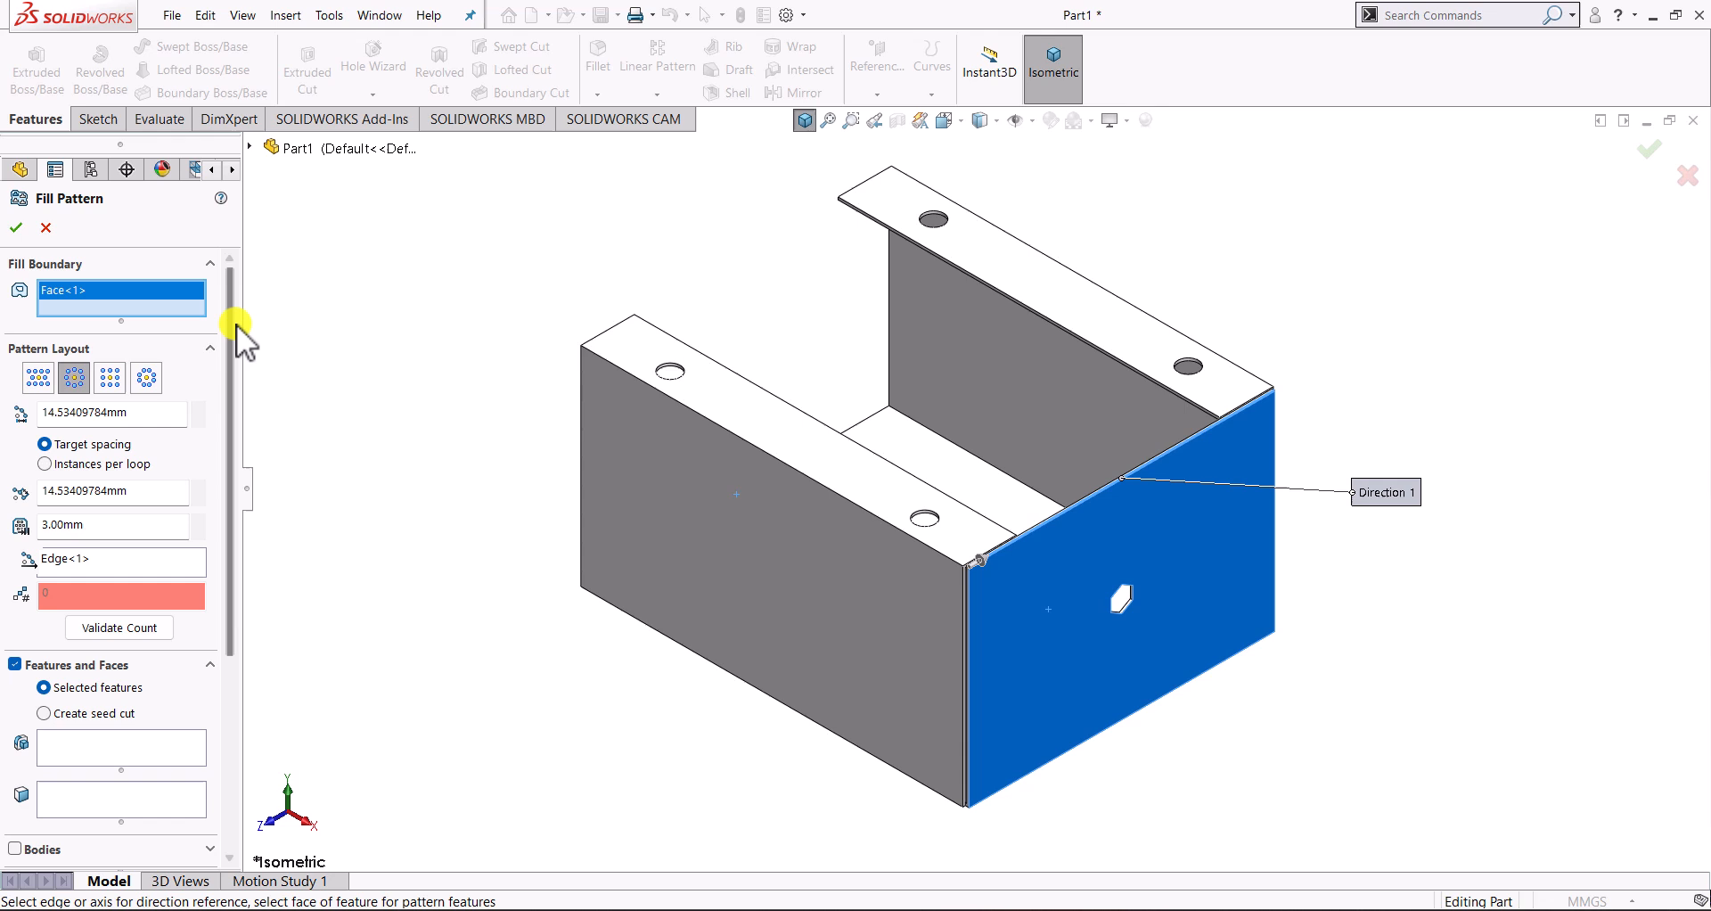
- Use the front face as fill boundary and Cut-Extrude2 as the feature to pattern
scroll(down, 3)
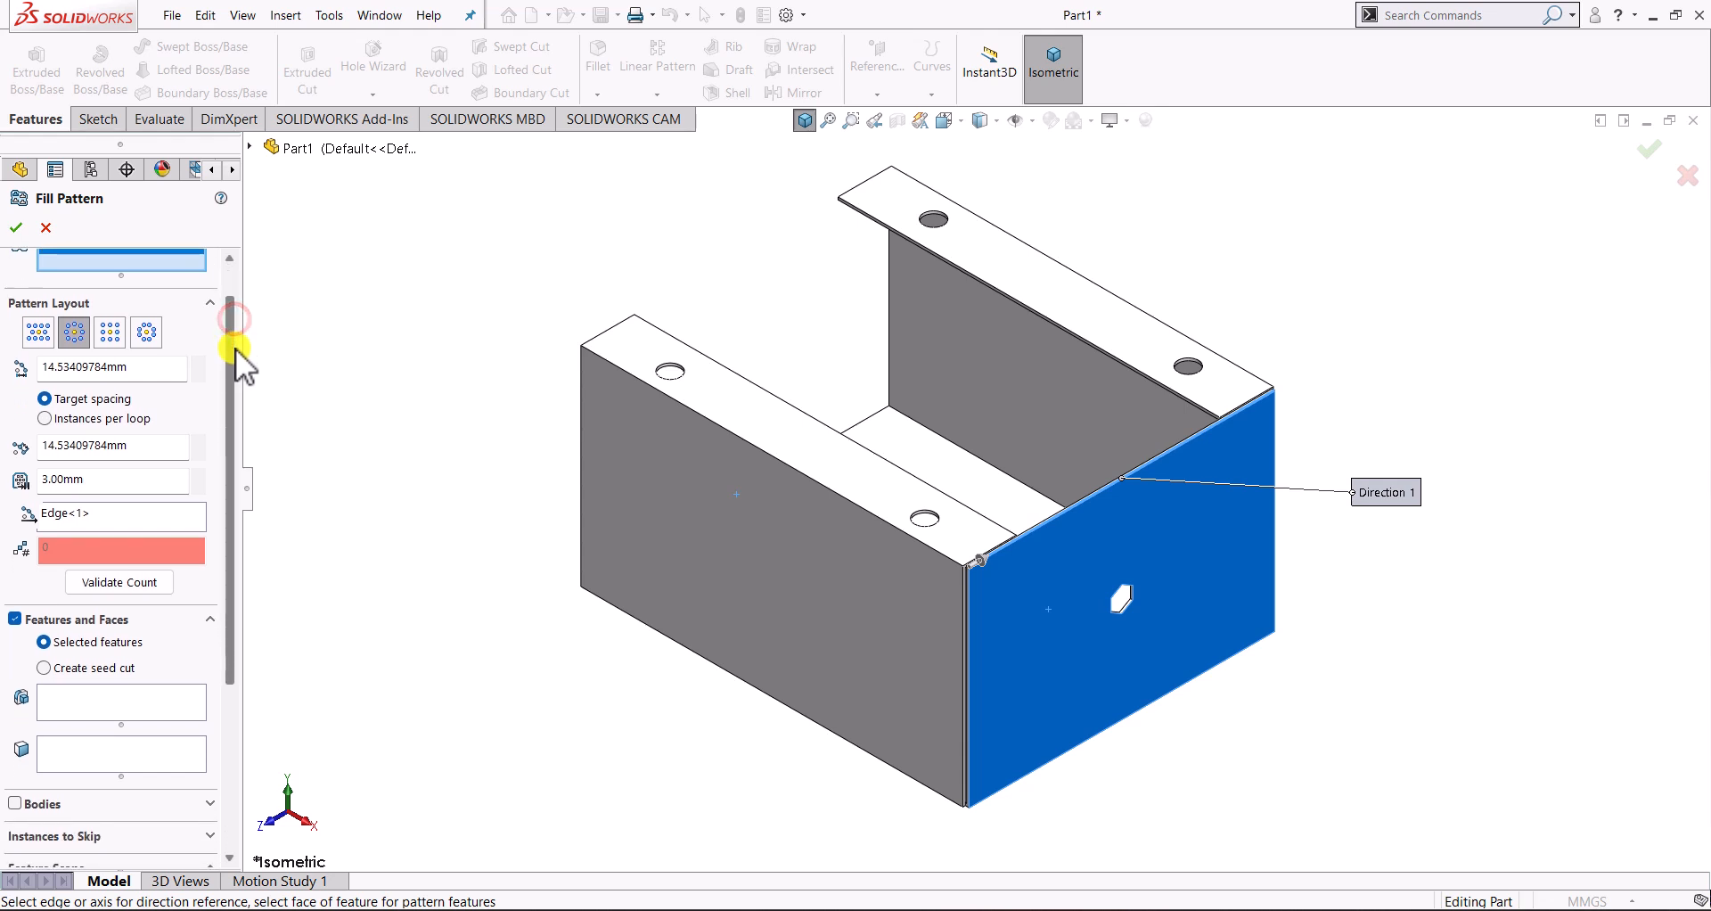
scroll(down, 3)
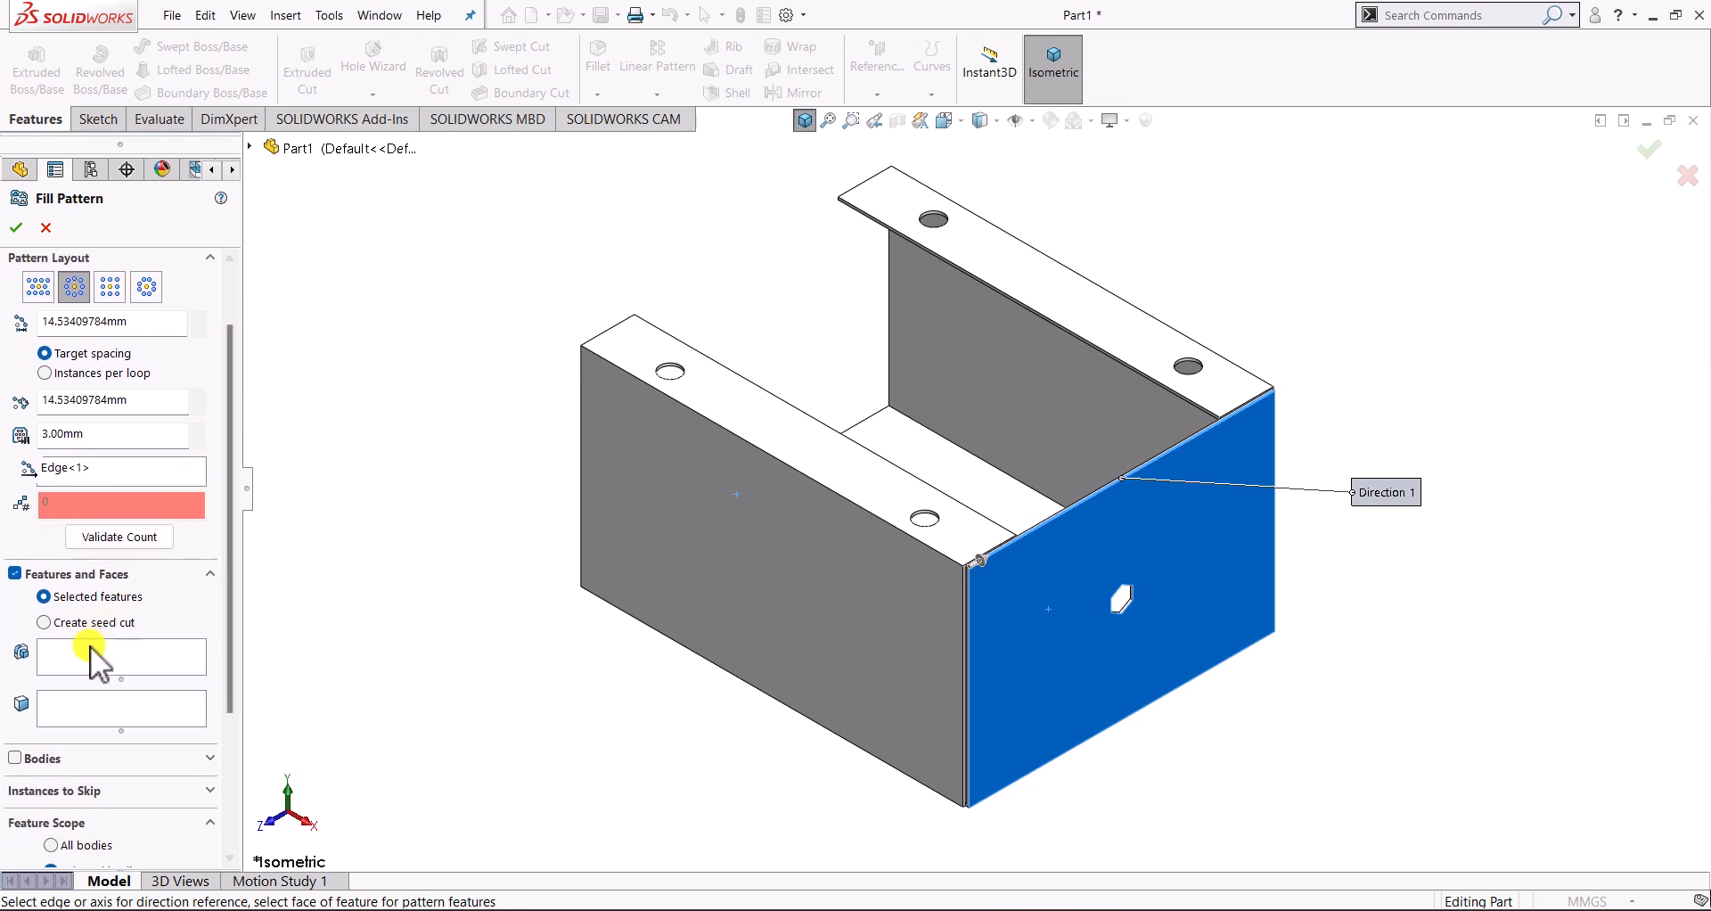
mouse_move(85, 671)
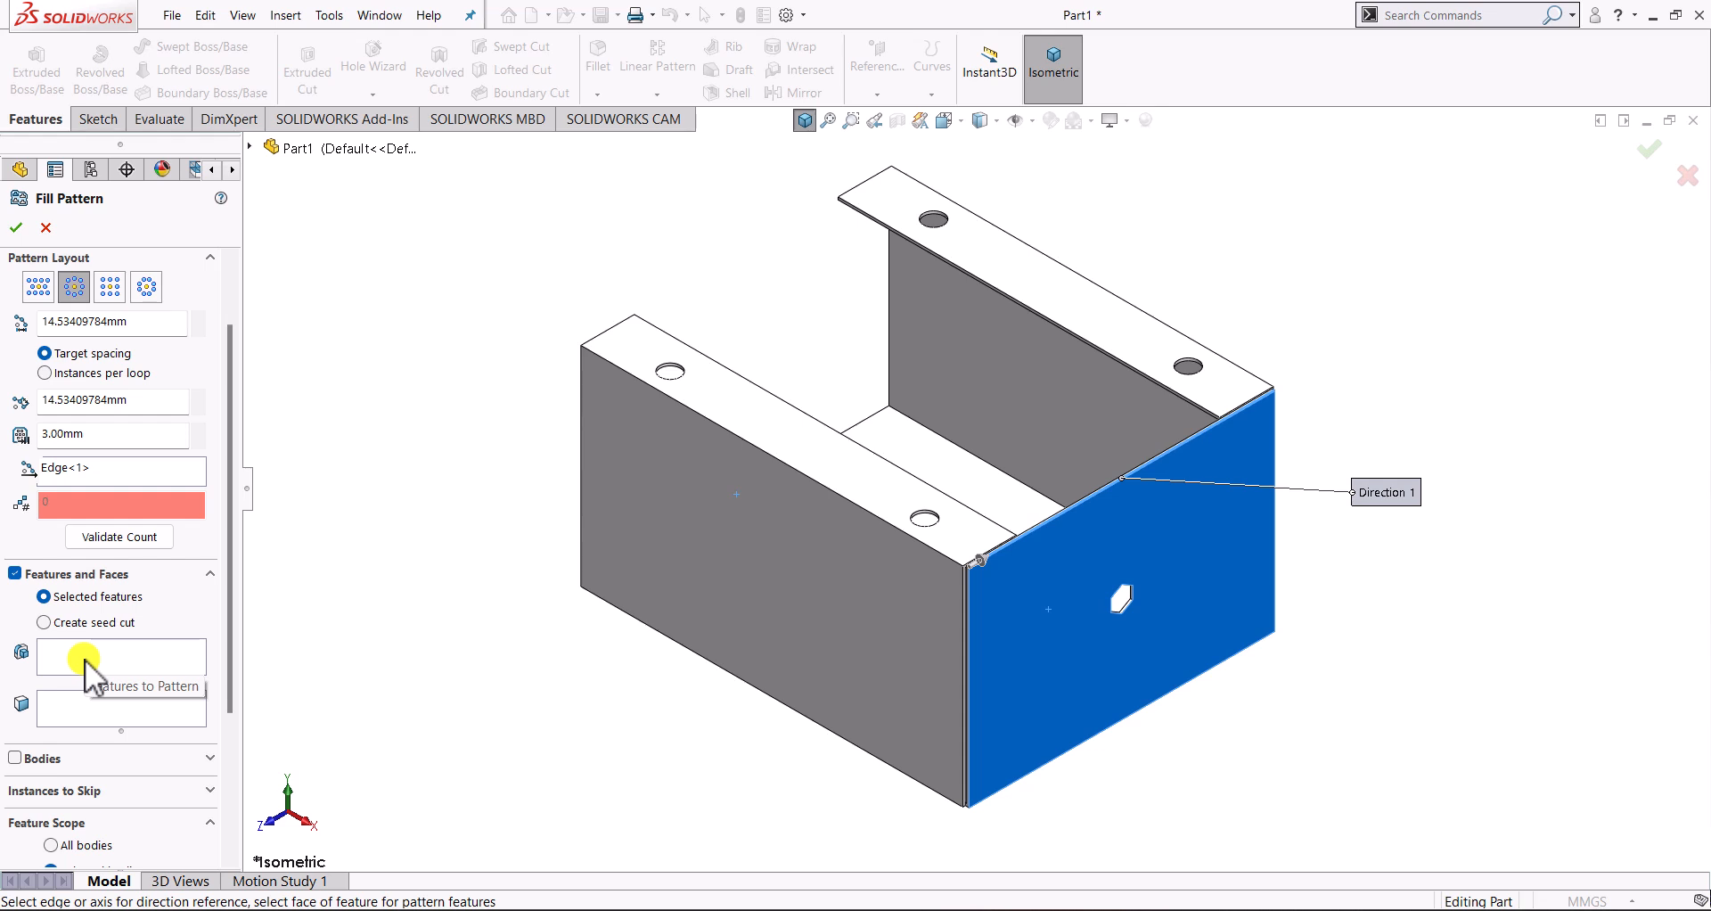
click(80, 657)
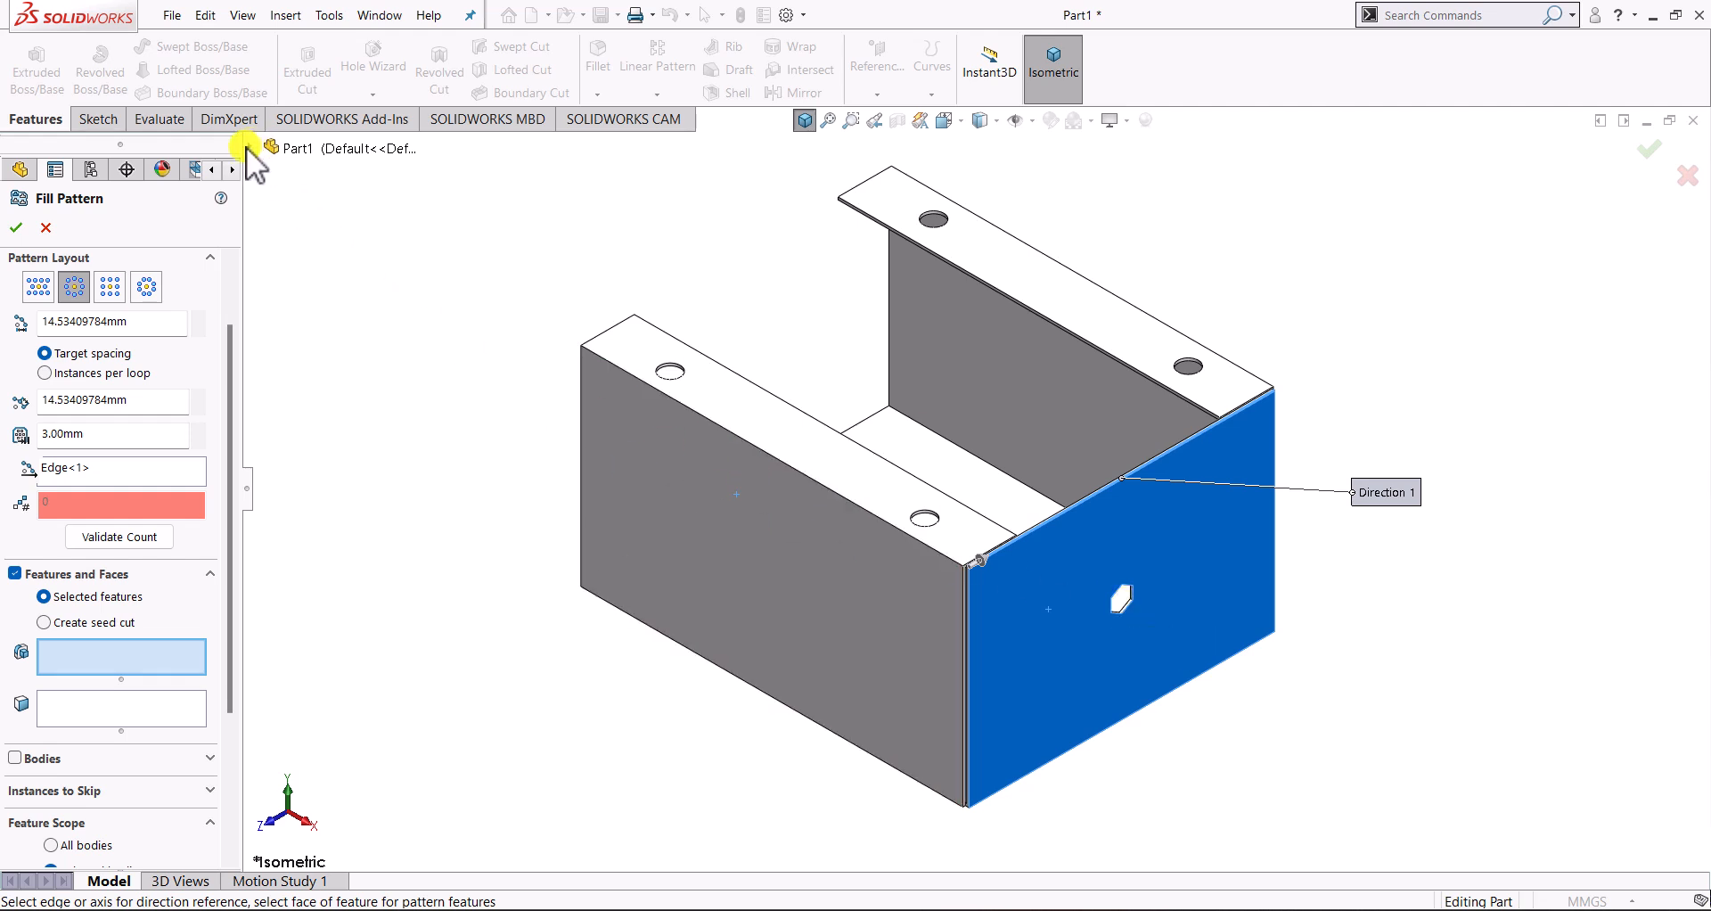
click(273, 148)
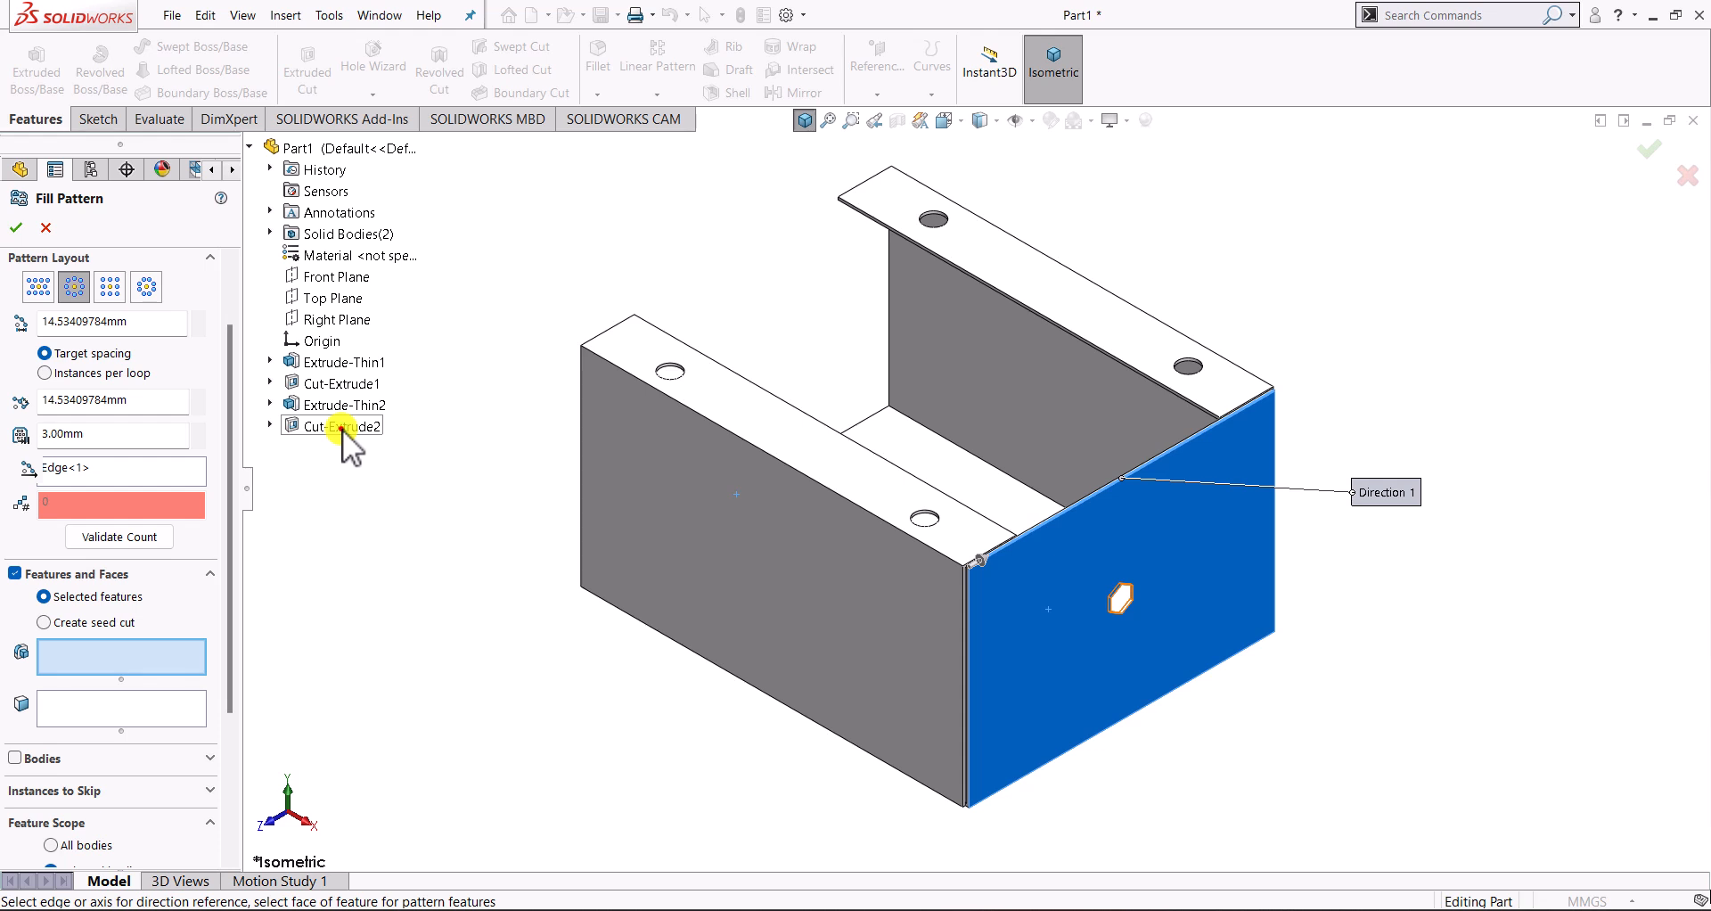
click(332, 427)
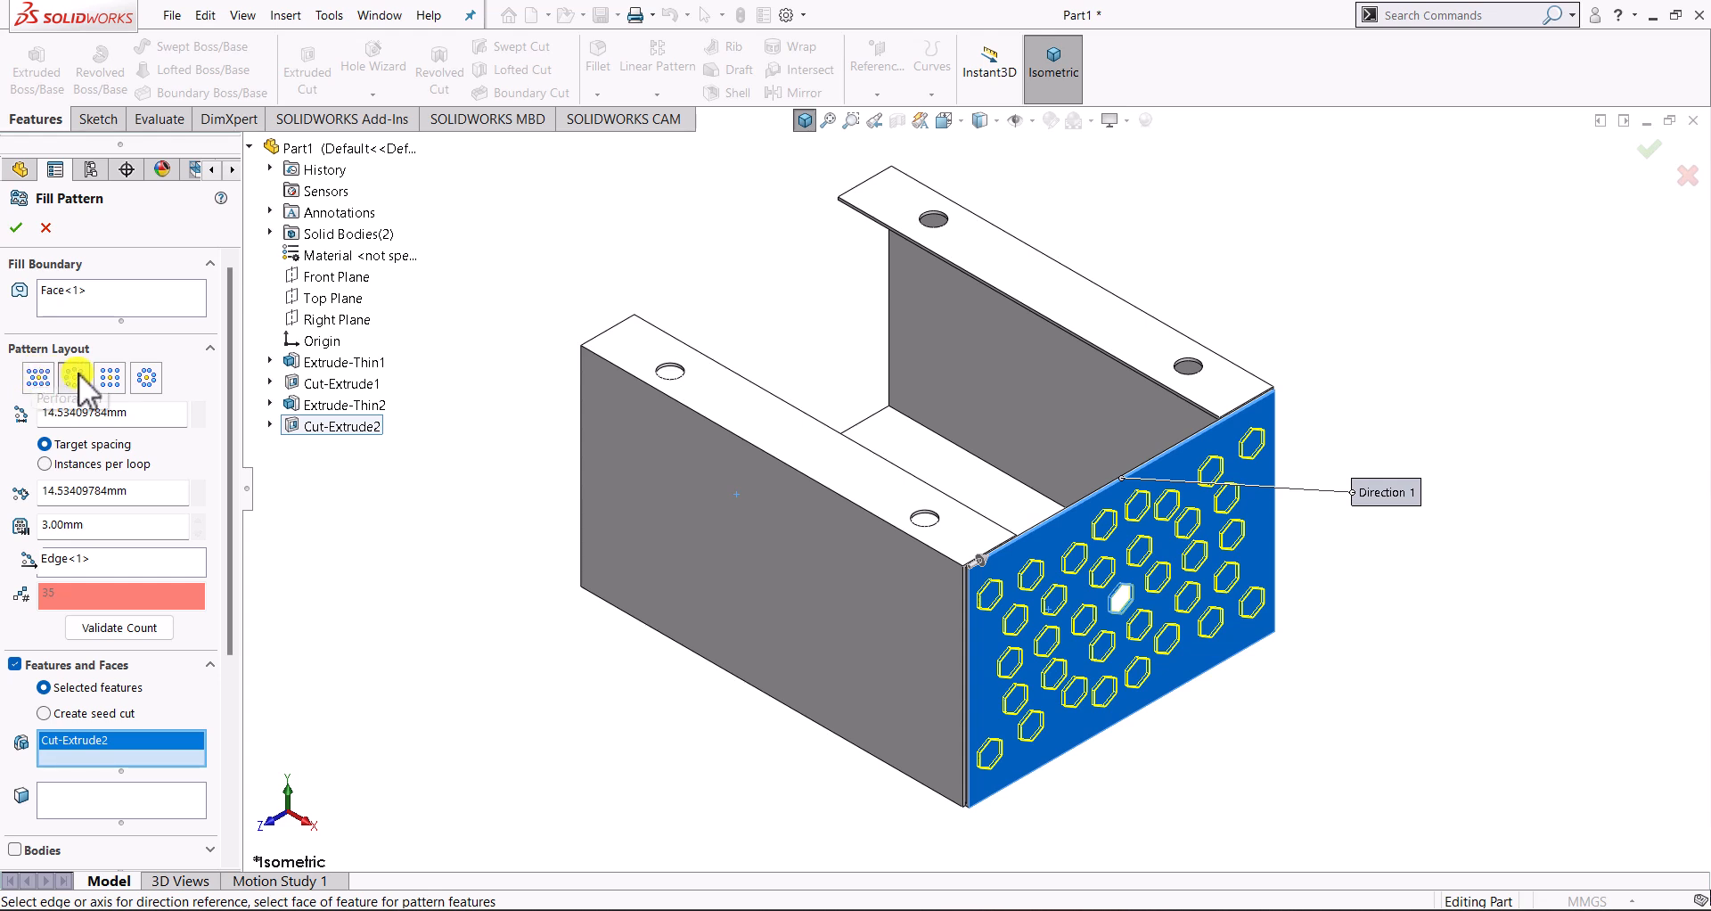
mouse_move(145, 377)
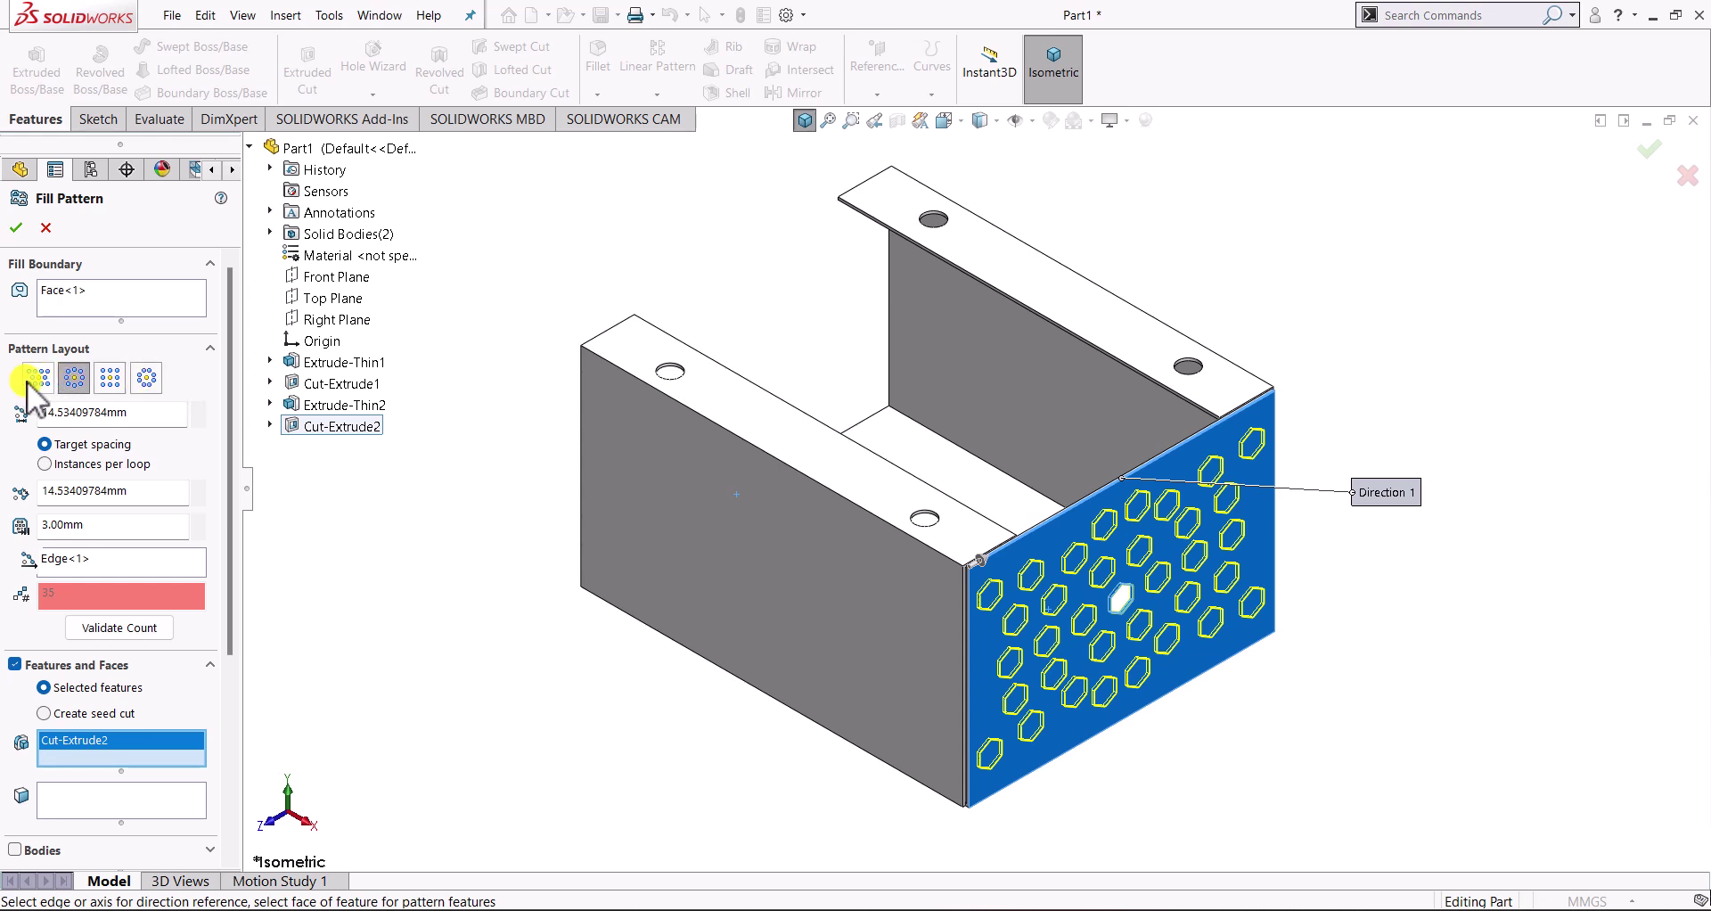
- Preview Perforated, Square and Polygon fill layouts, ending on Polygon
click(38, 377)
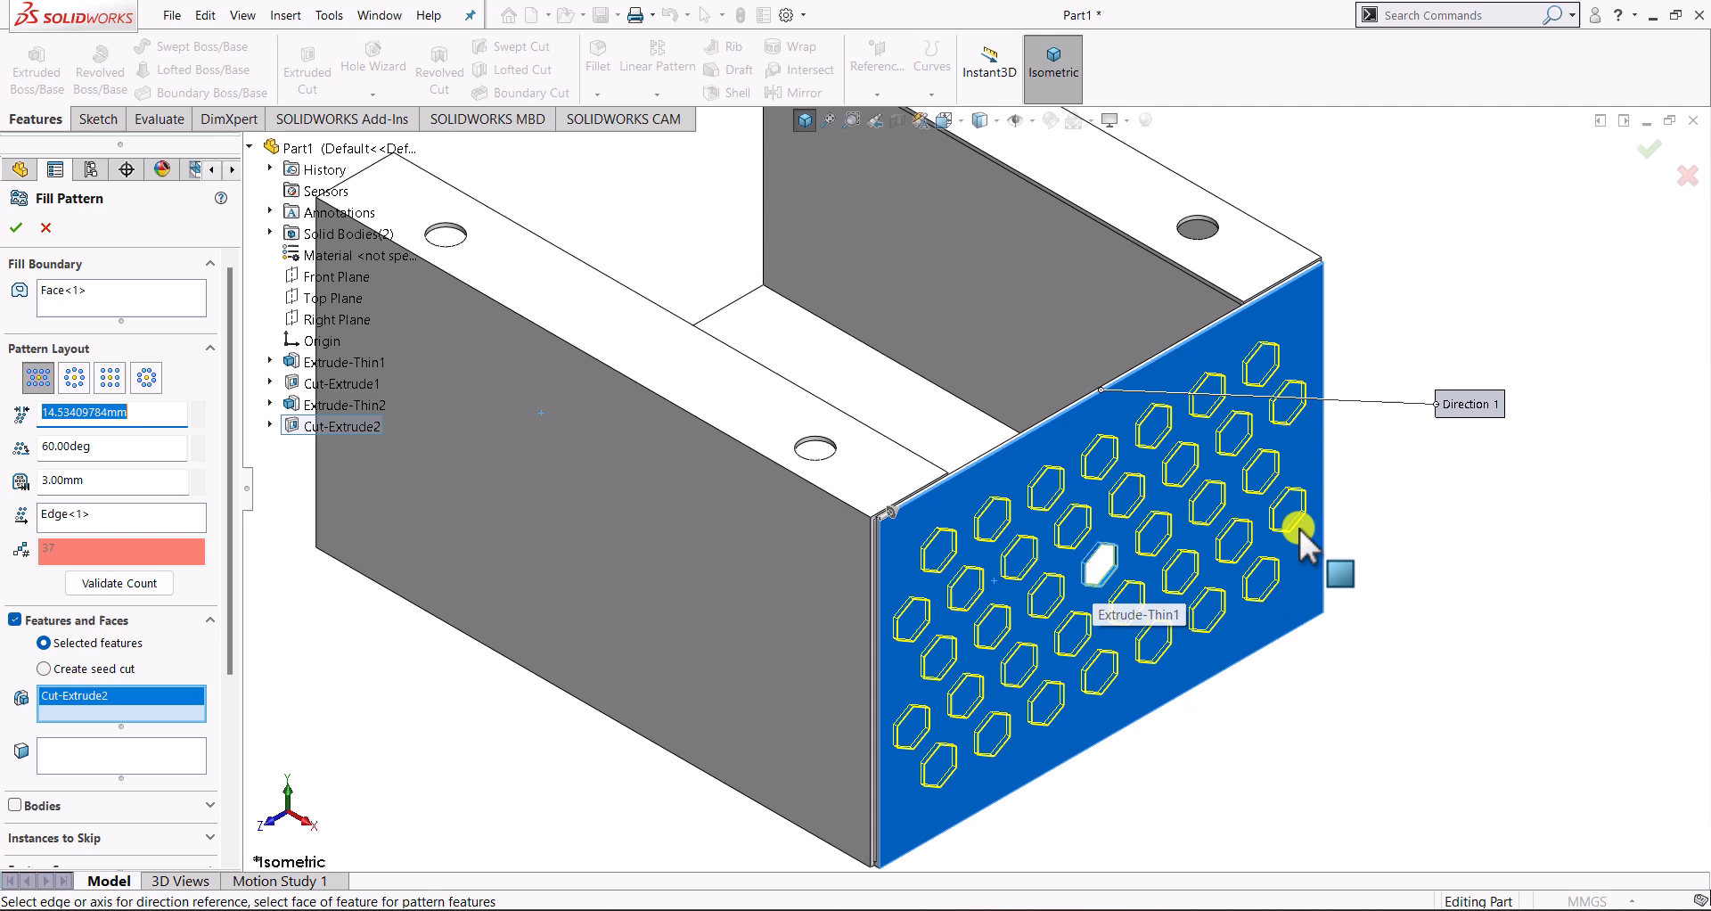
mouse_move(1276, 459)
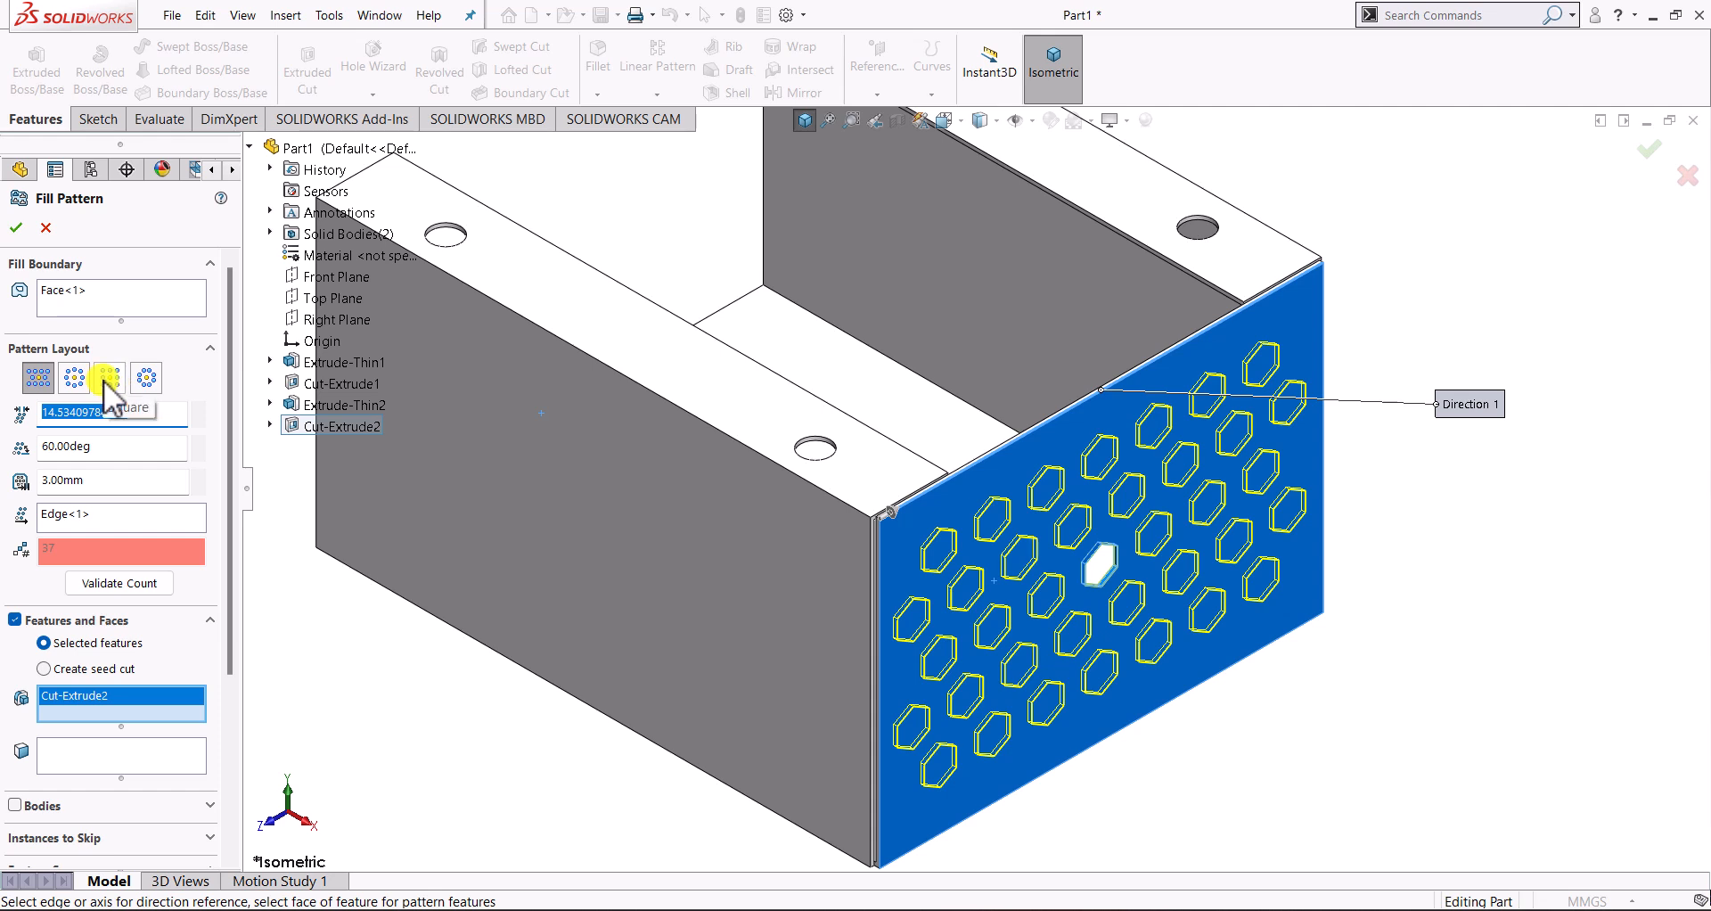
click(109, 378)
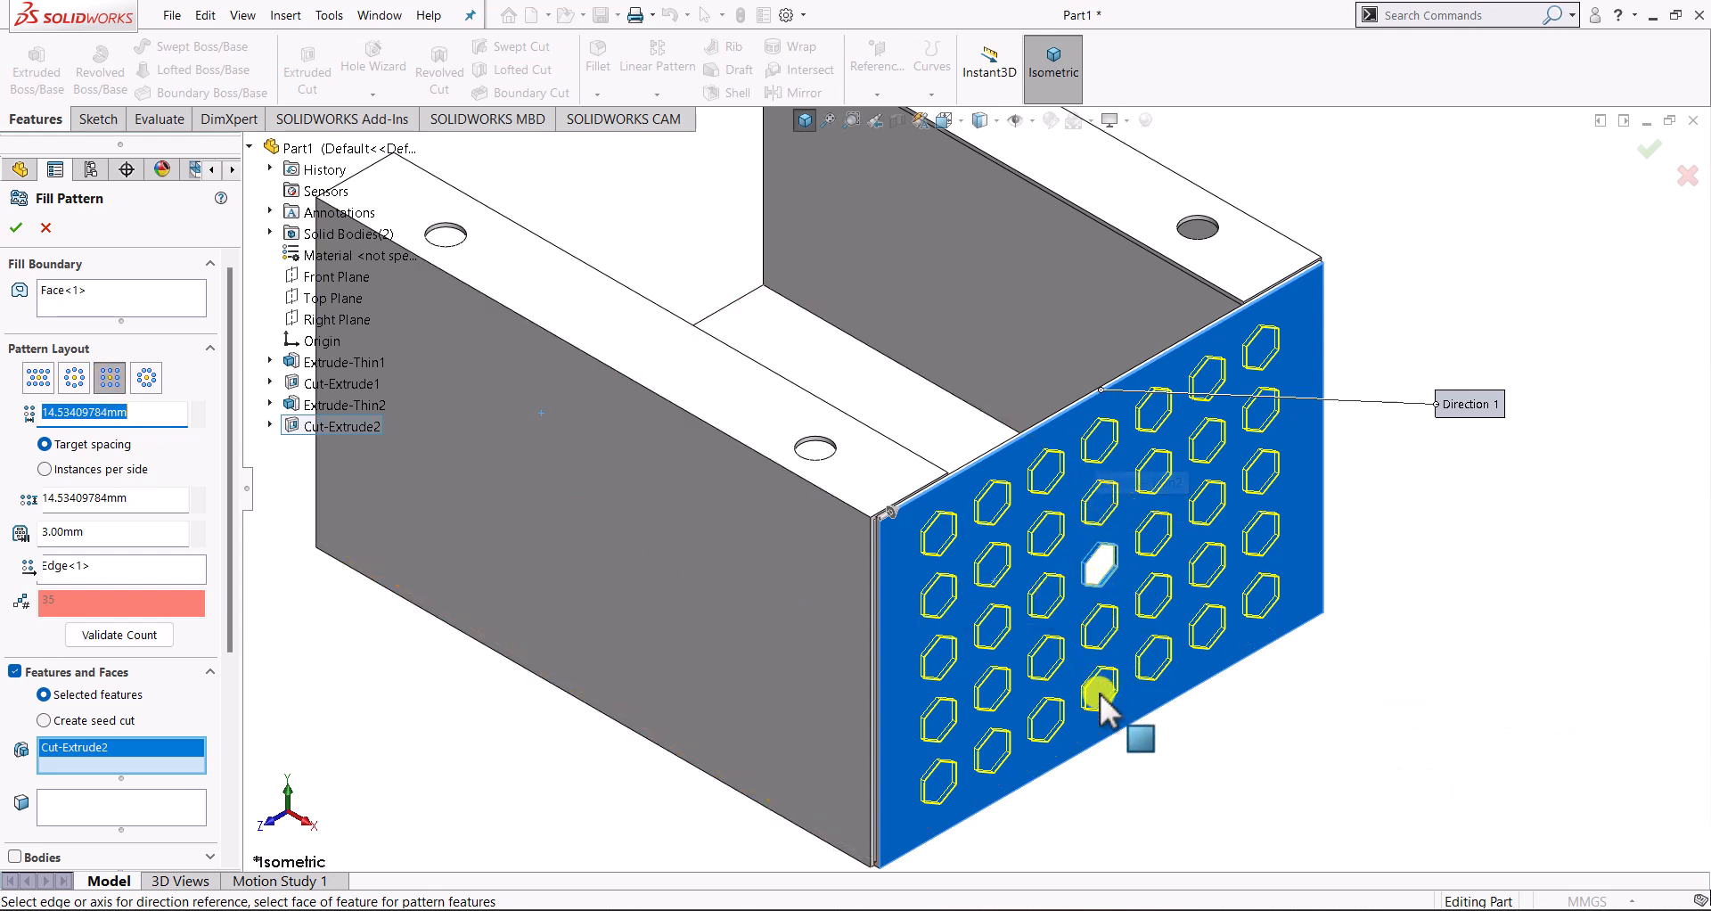
mouse_move(1209, 524)
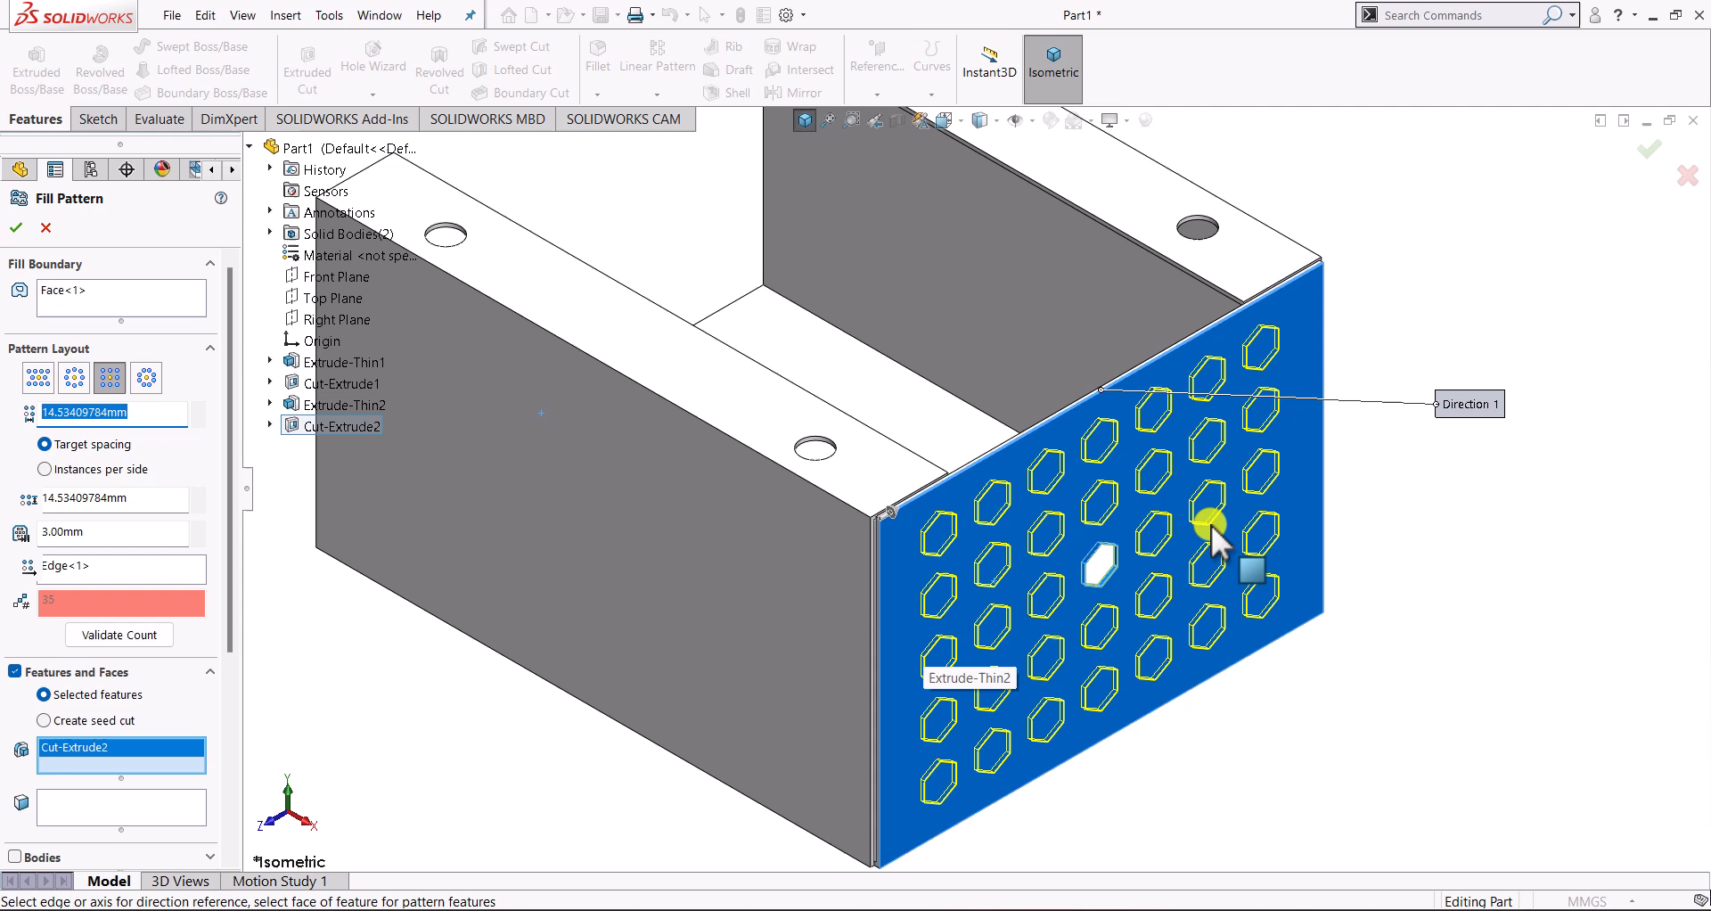
mouse_move(1275, 504)
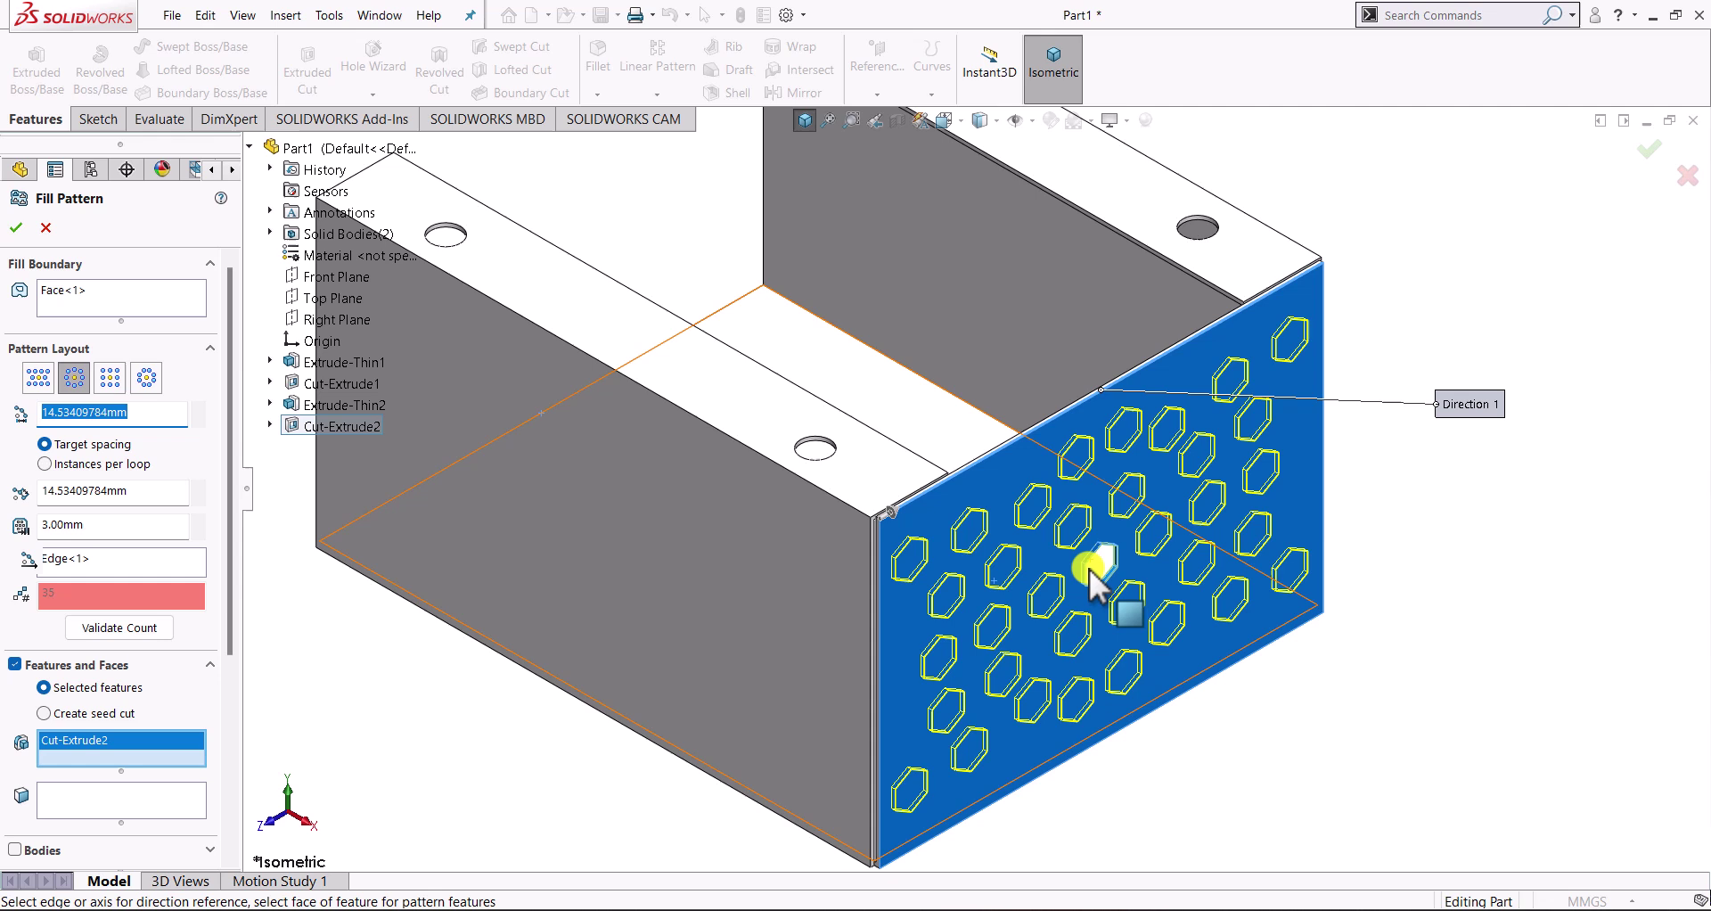
mouse_move(1103, 586)
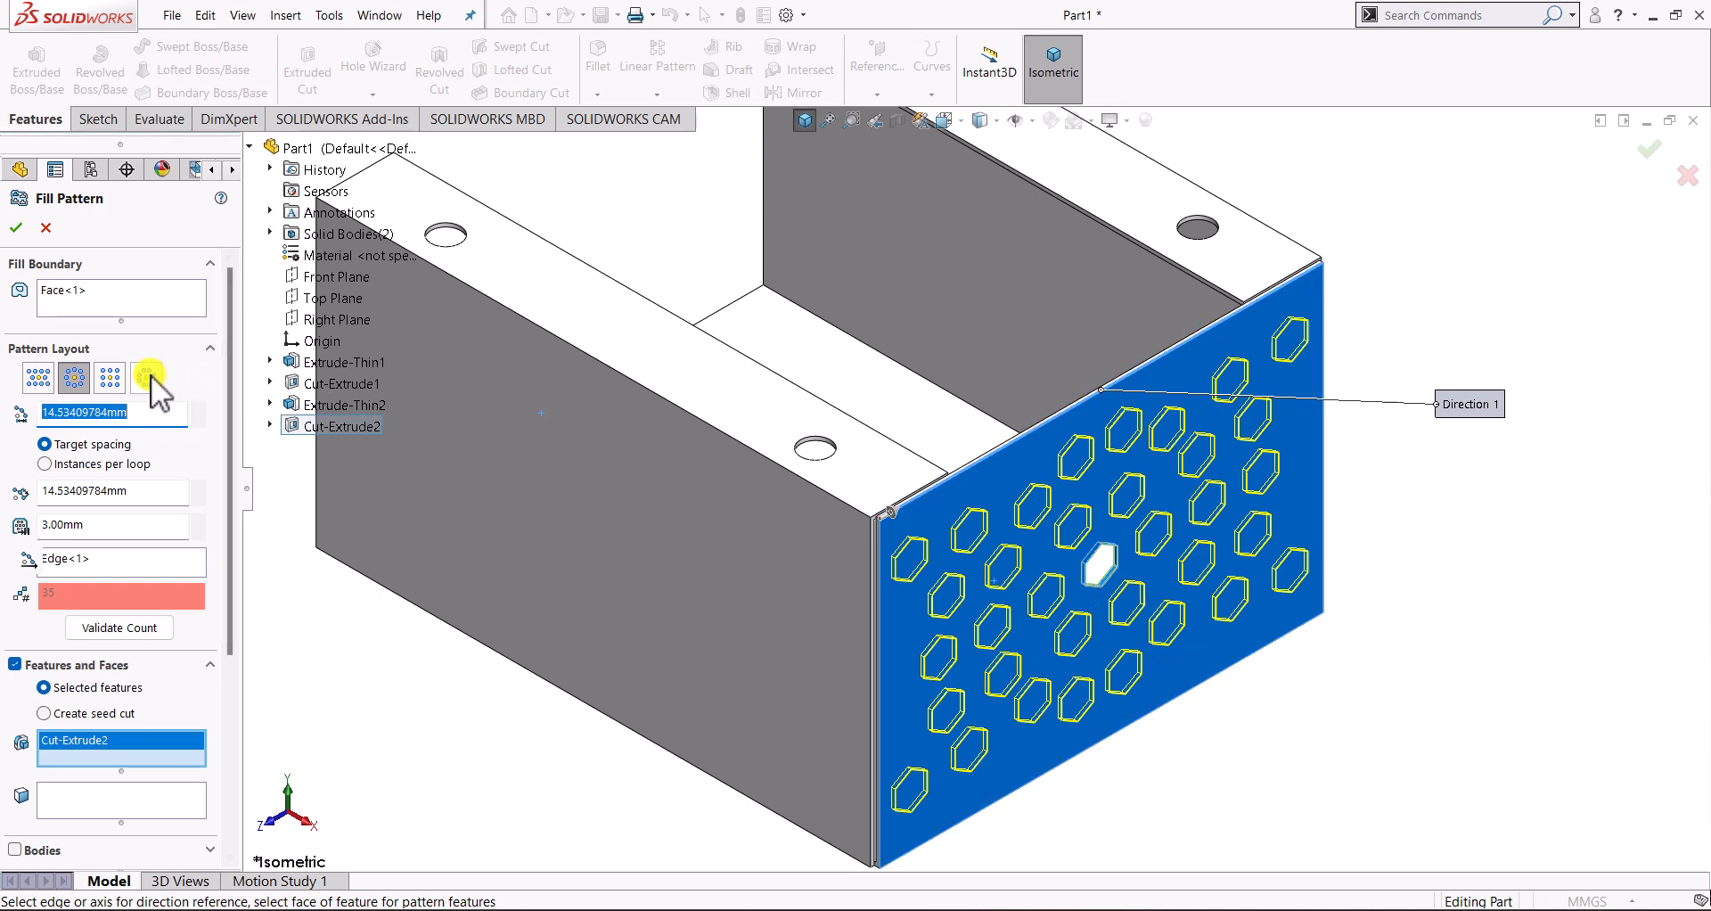
mouse_move(163, 385)
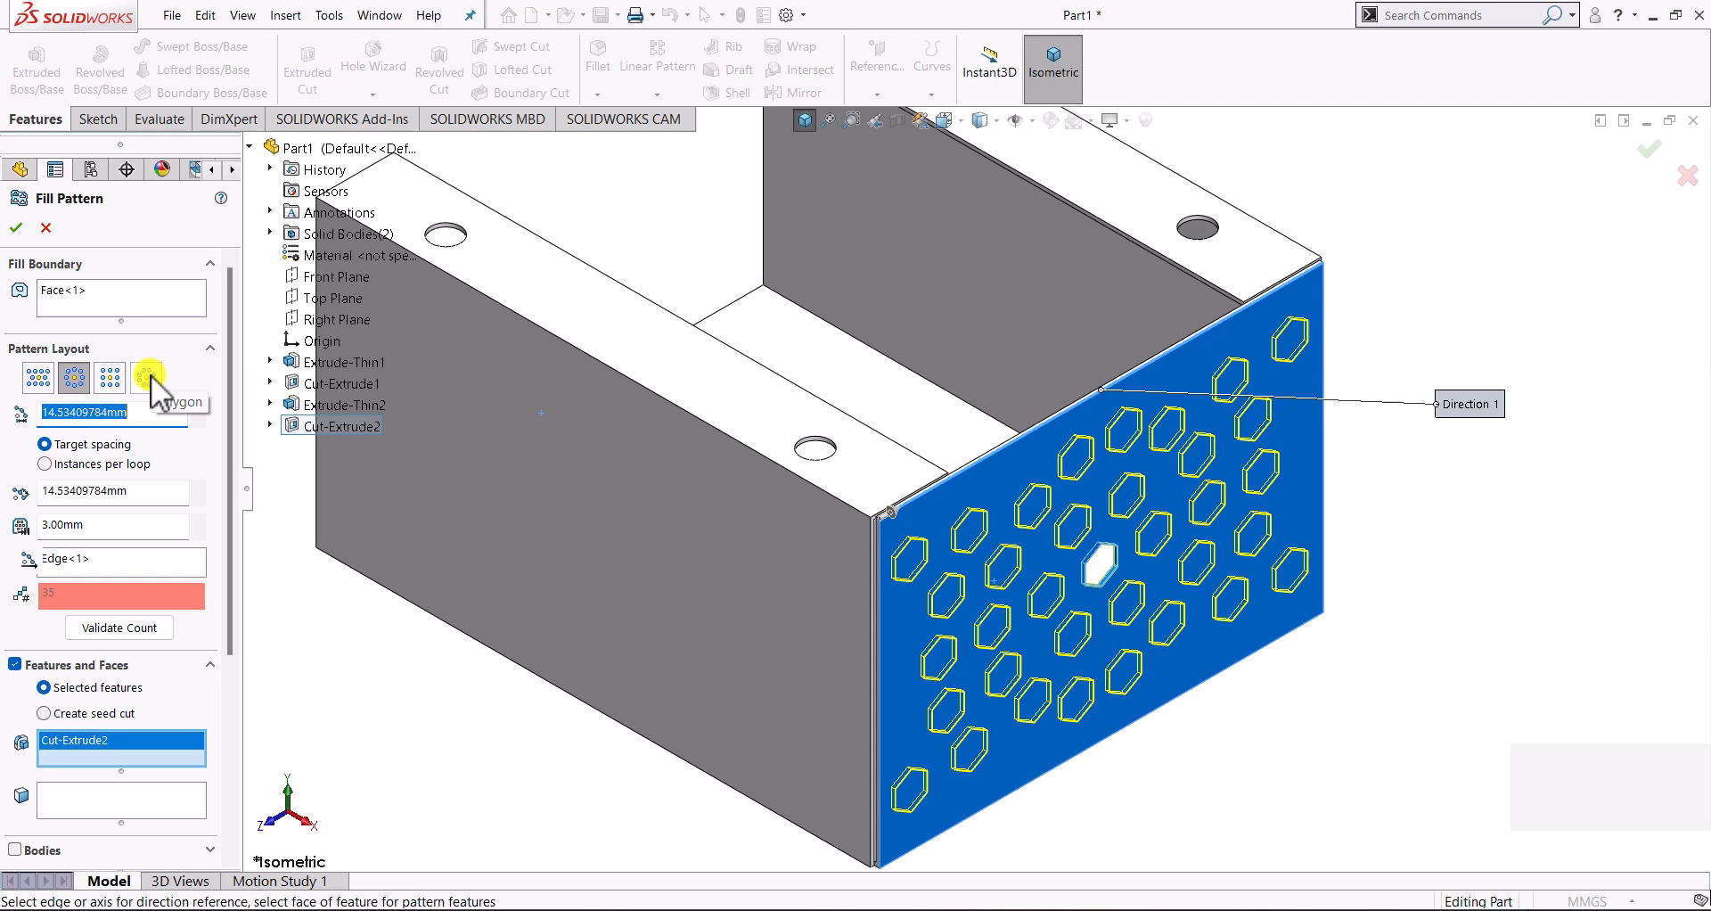
click(146, 378)
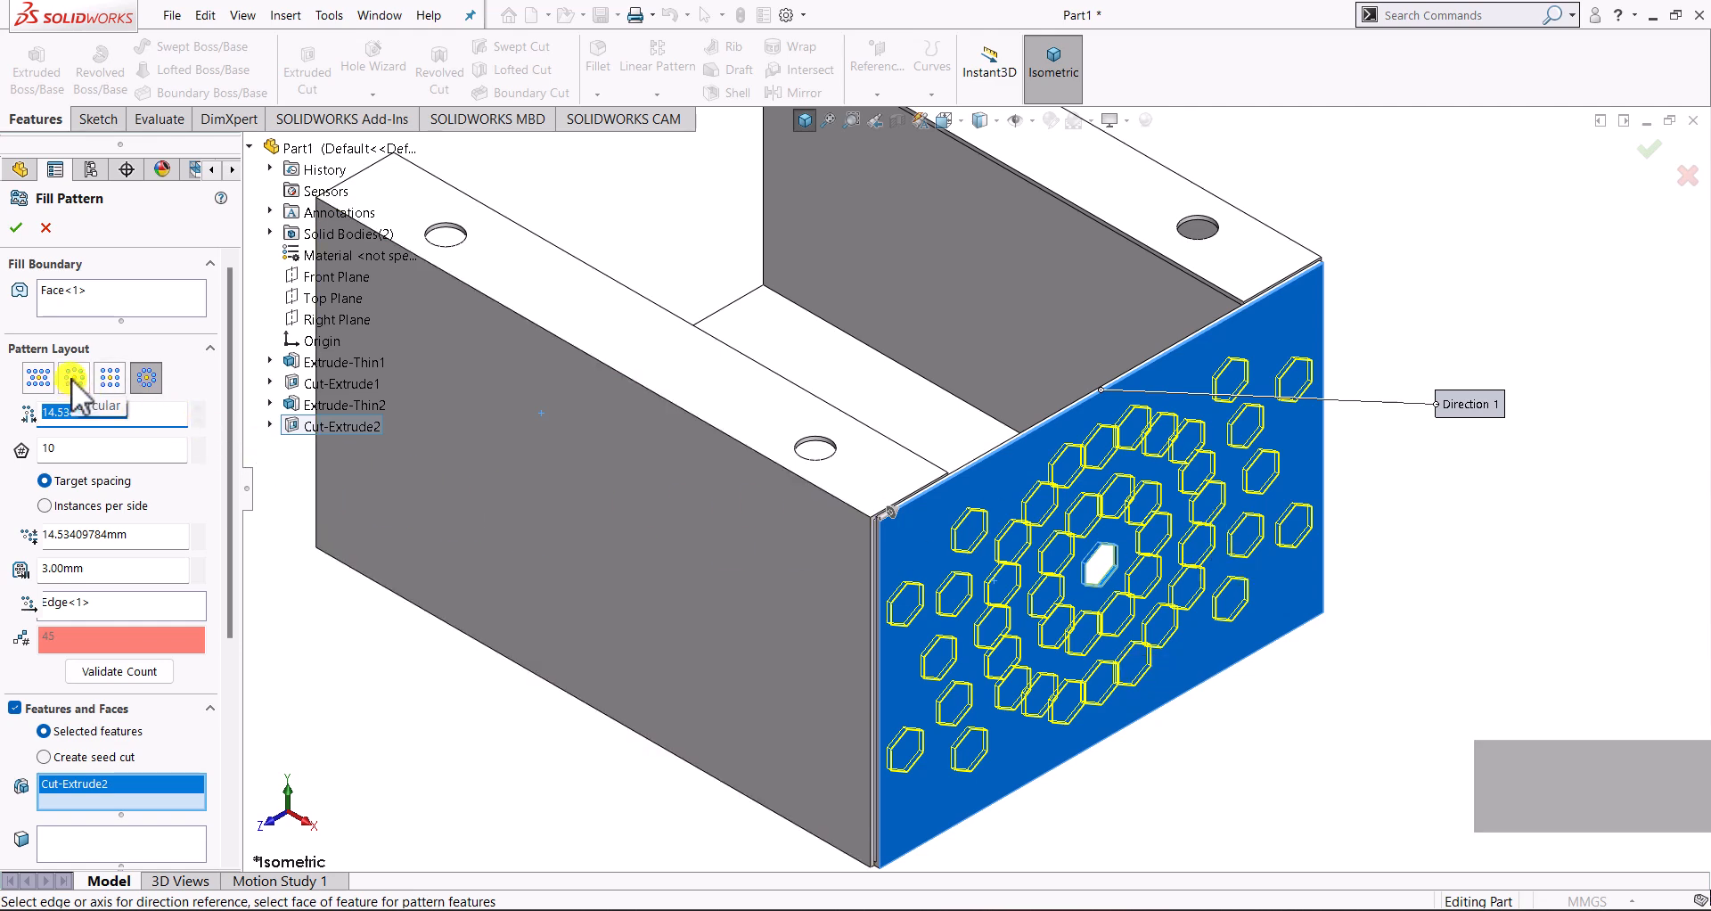
- Switch the fill pattern to the Circular ring layout
click(70, 378)
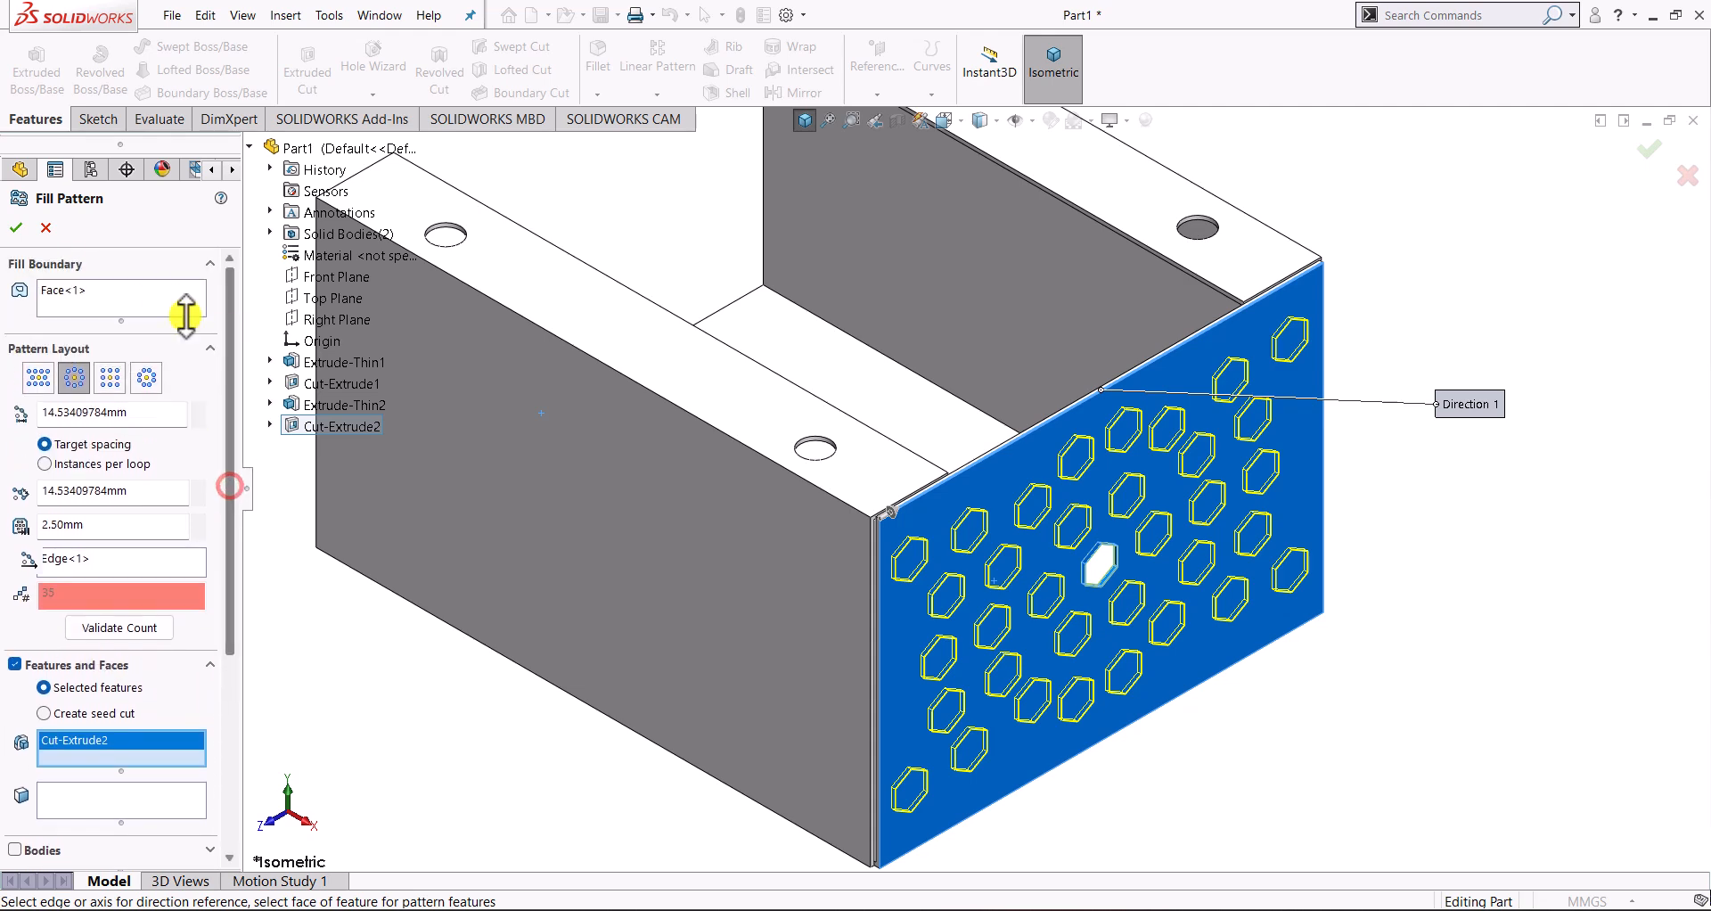
- Accept Fill Pattern1 and orbit around the enclosure to inspect the hexagonal holes
click(13, 228)
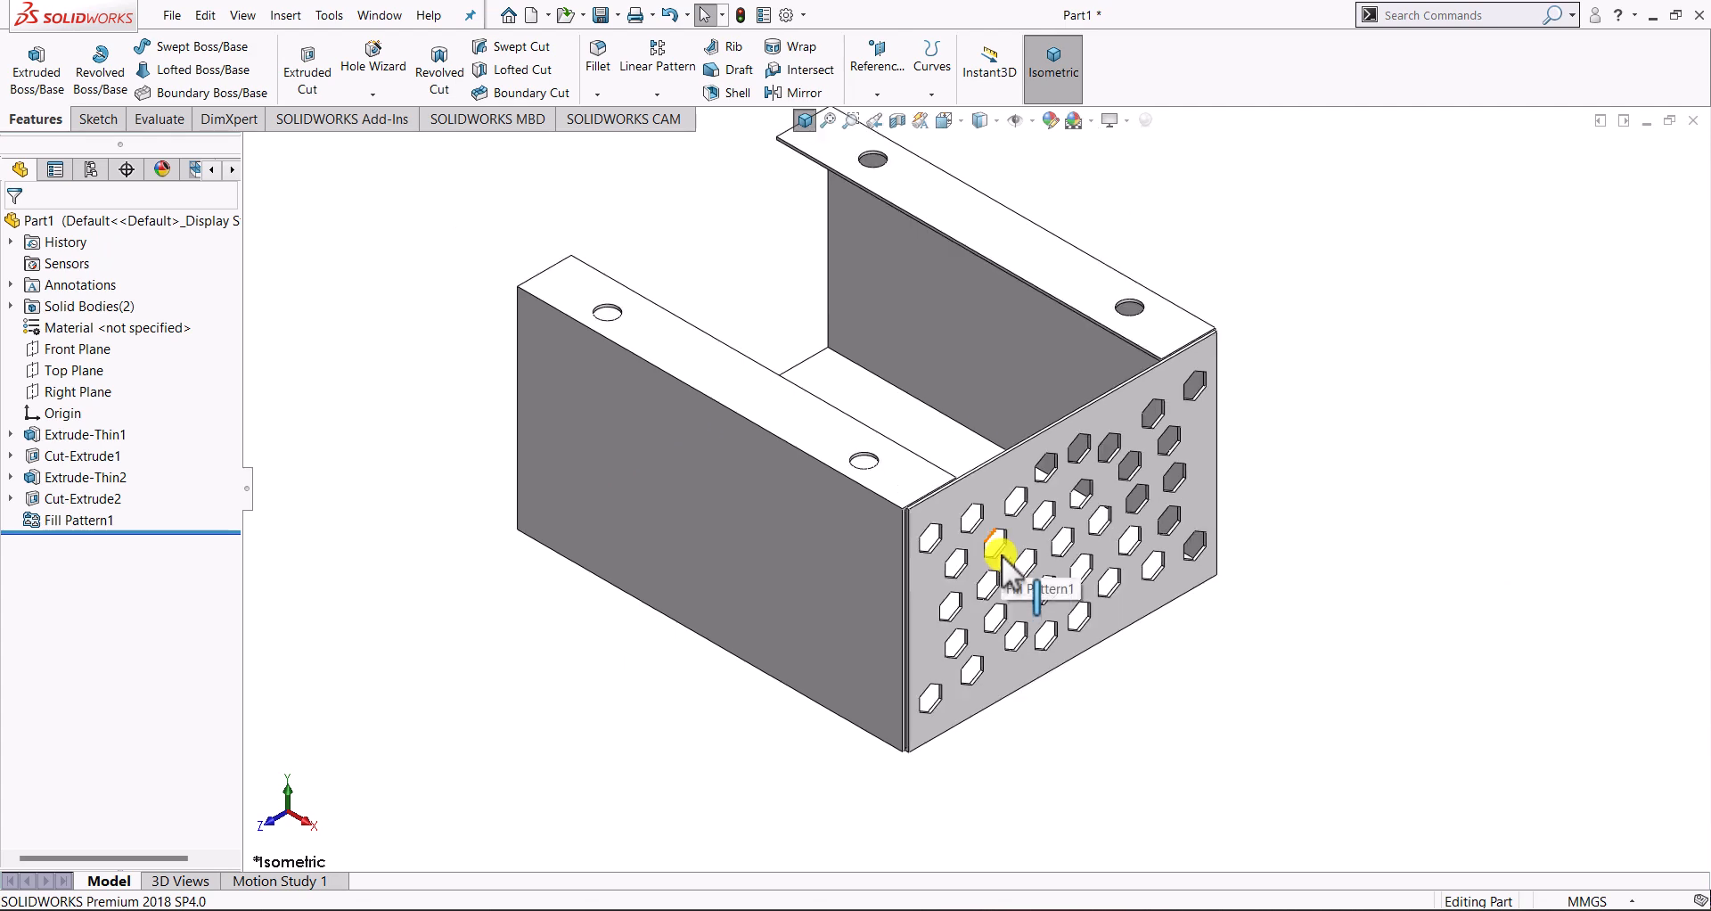
drag(1005, 556, 1212, 609)
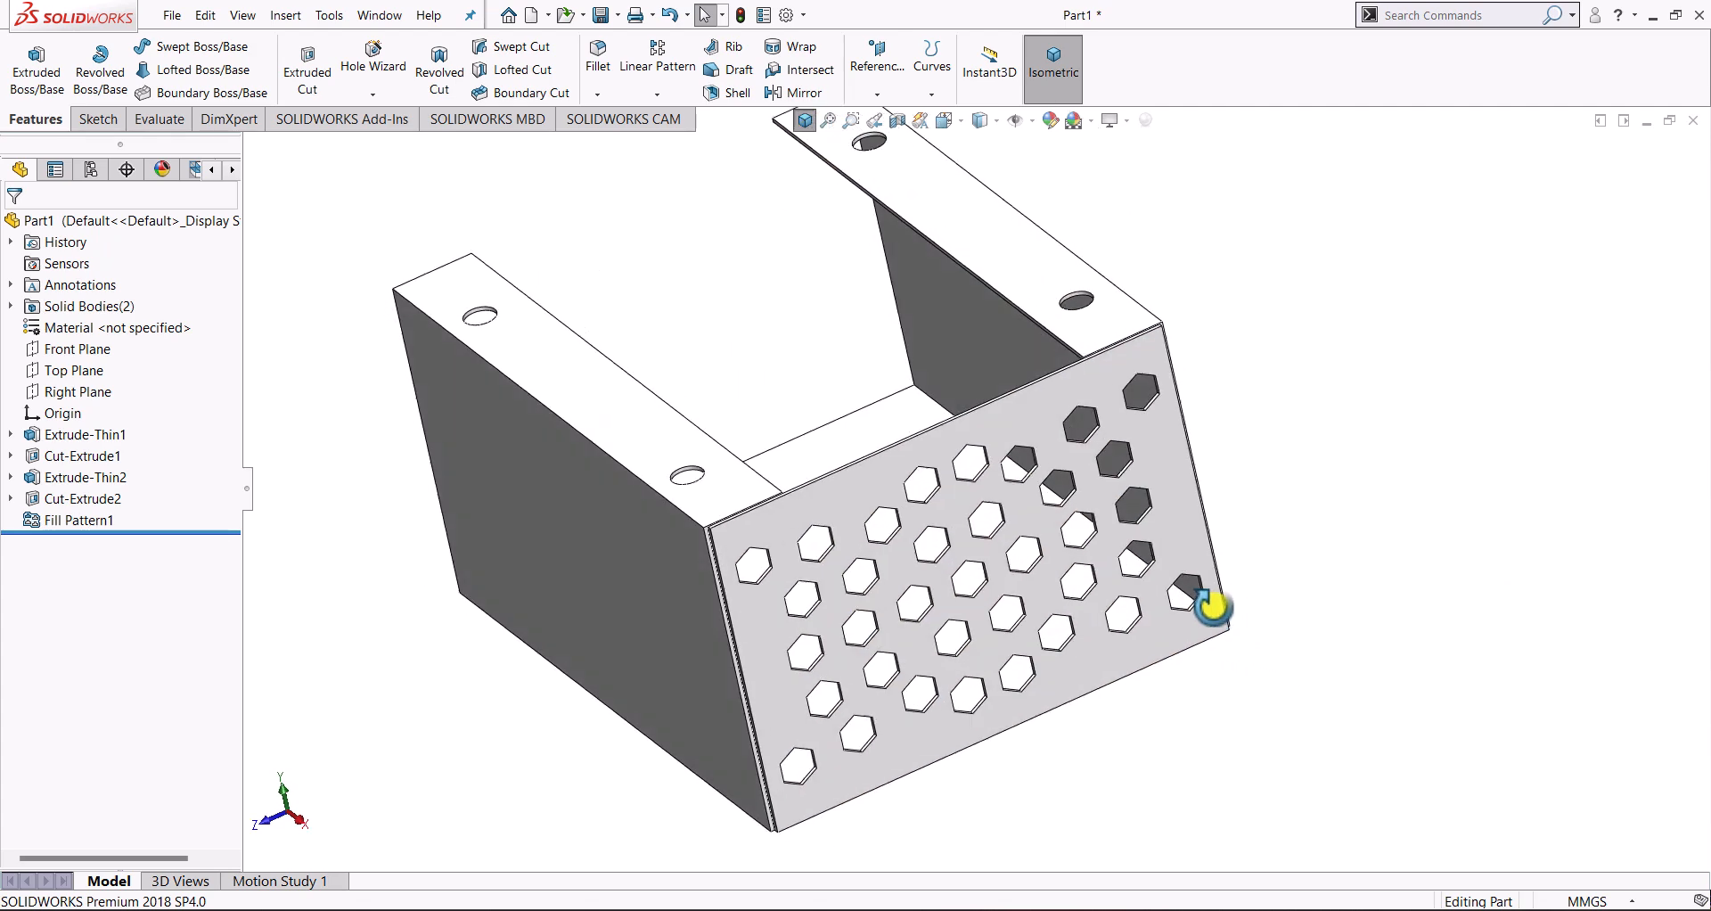
drag(1212, 607, 1211, 589)
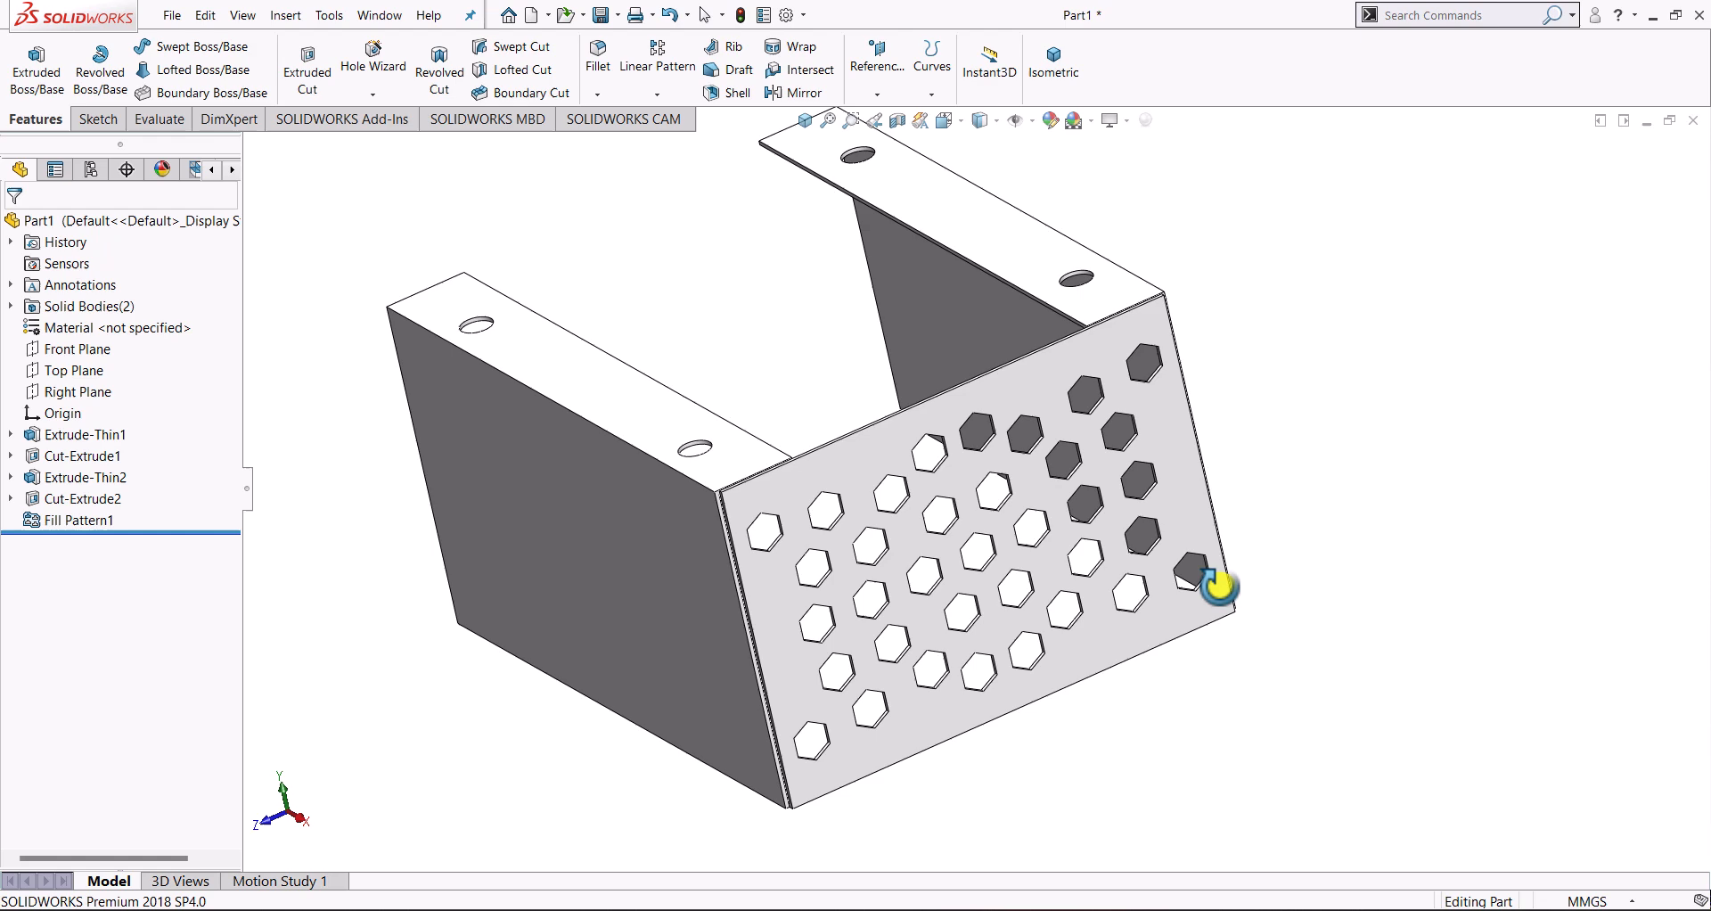
drag(1217, 589, 1255, 629)
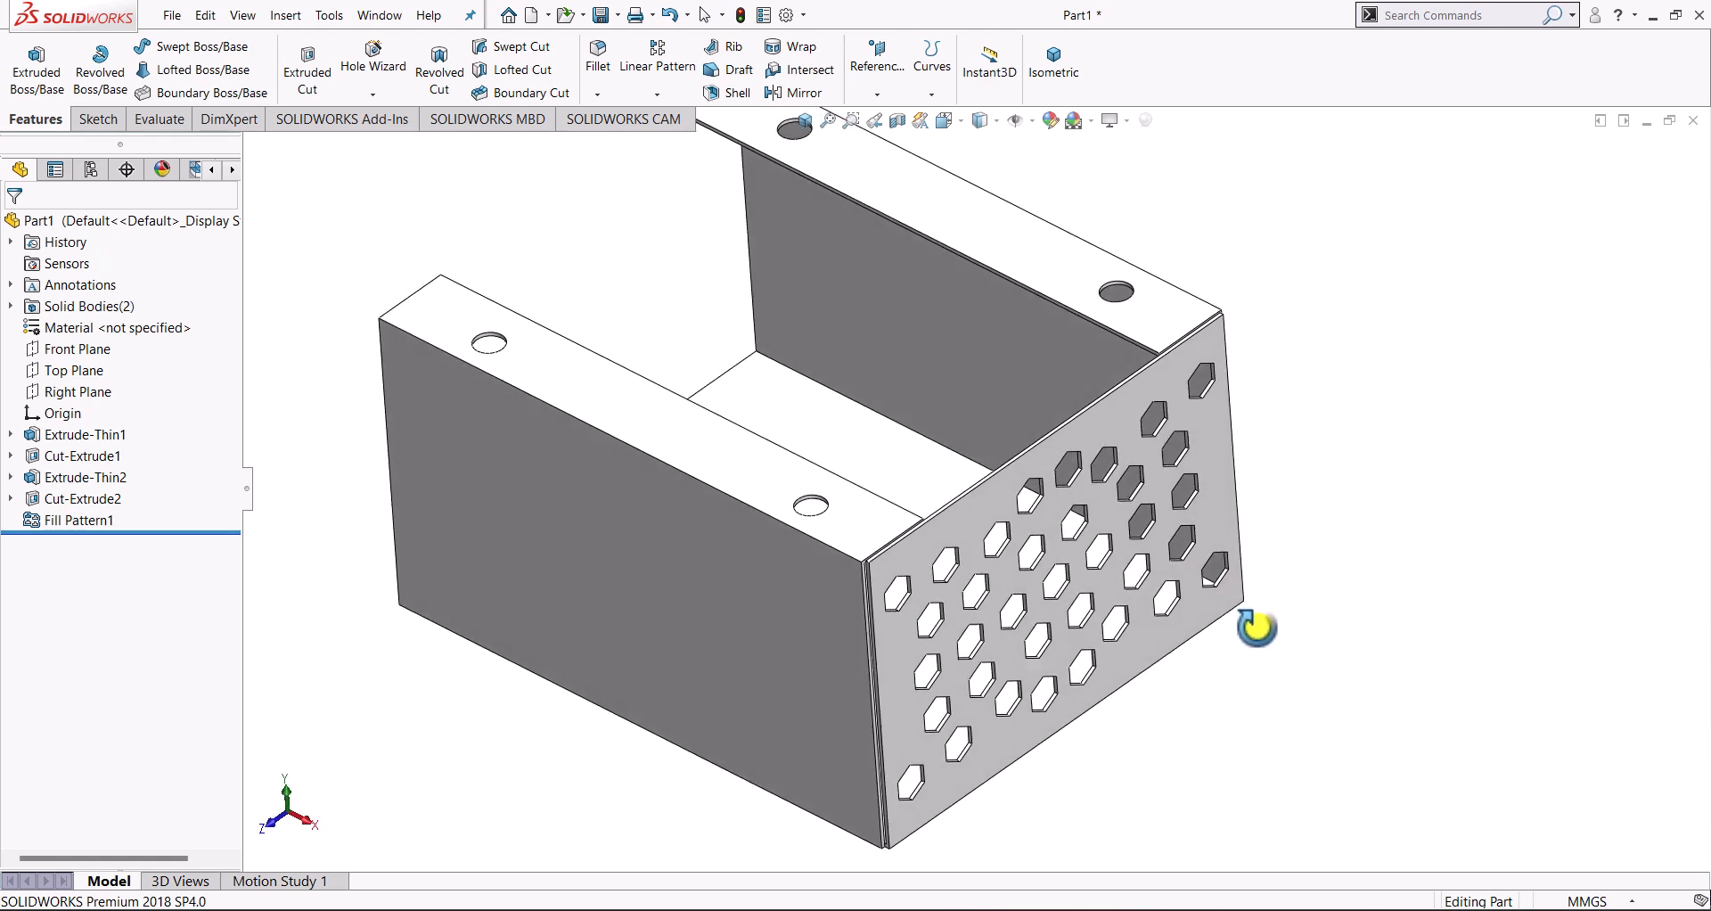
drag(1255, 629, 1268, 630)
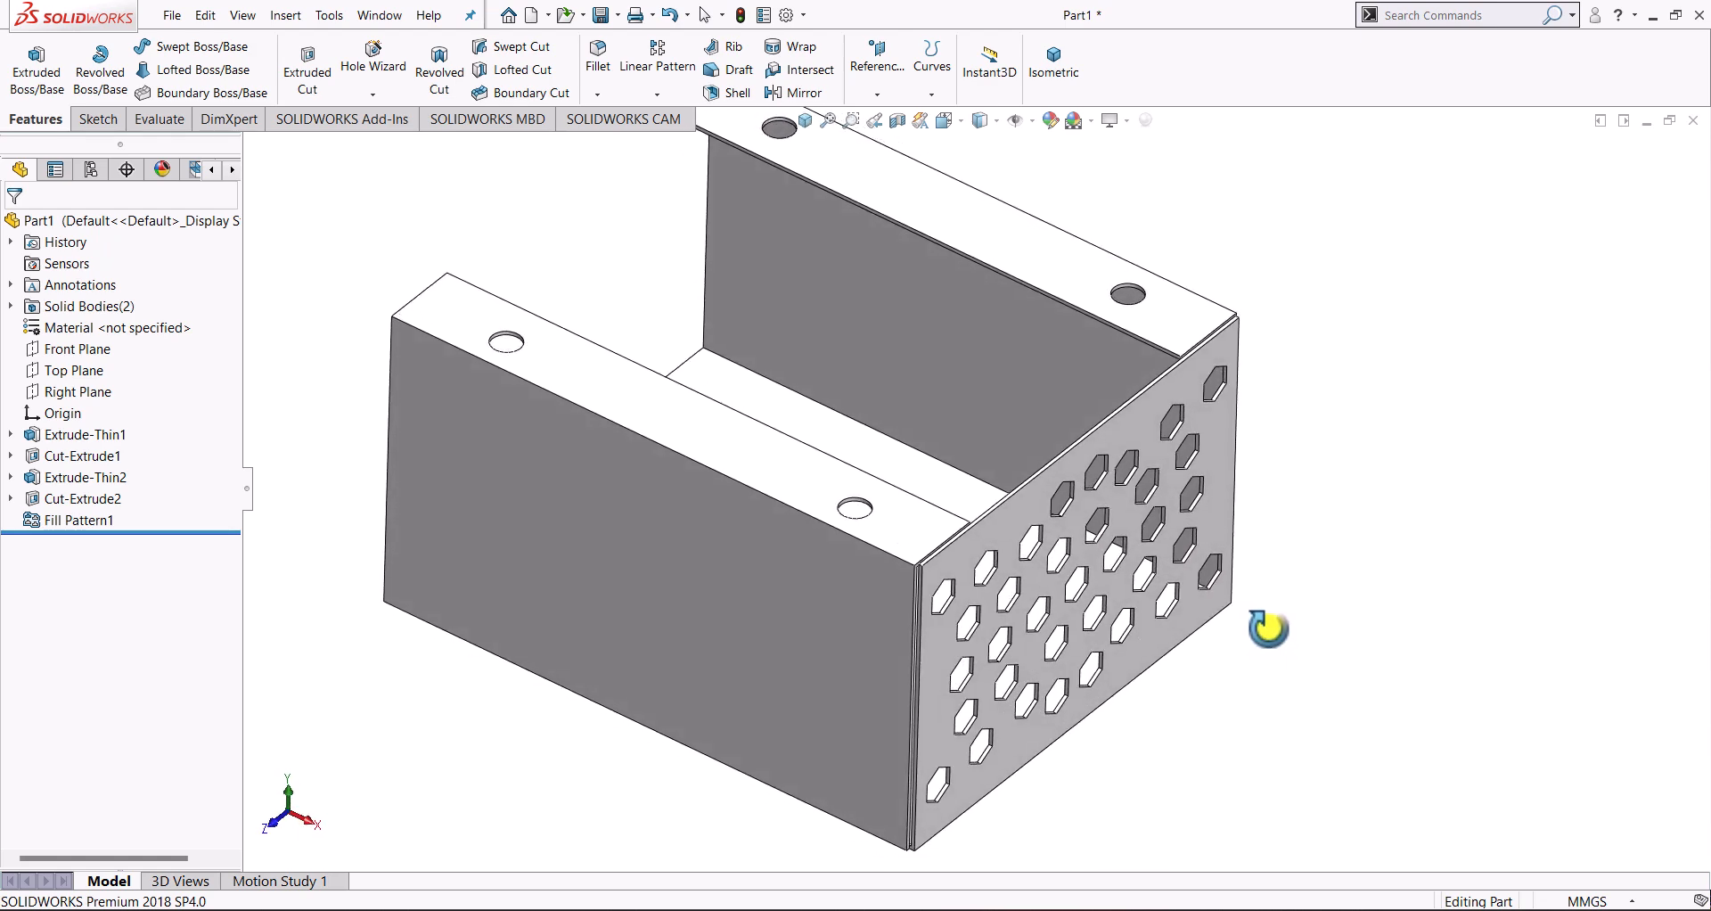
drag(1269, 629, 1339, 477)
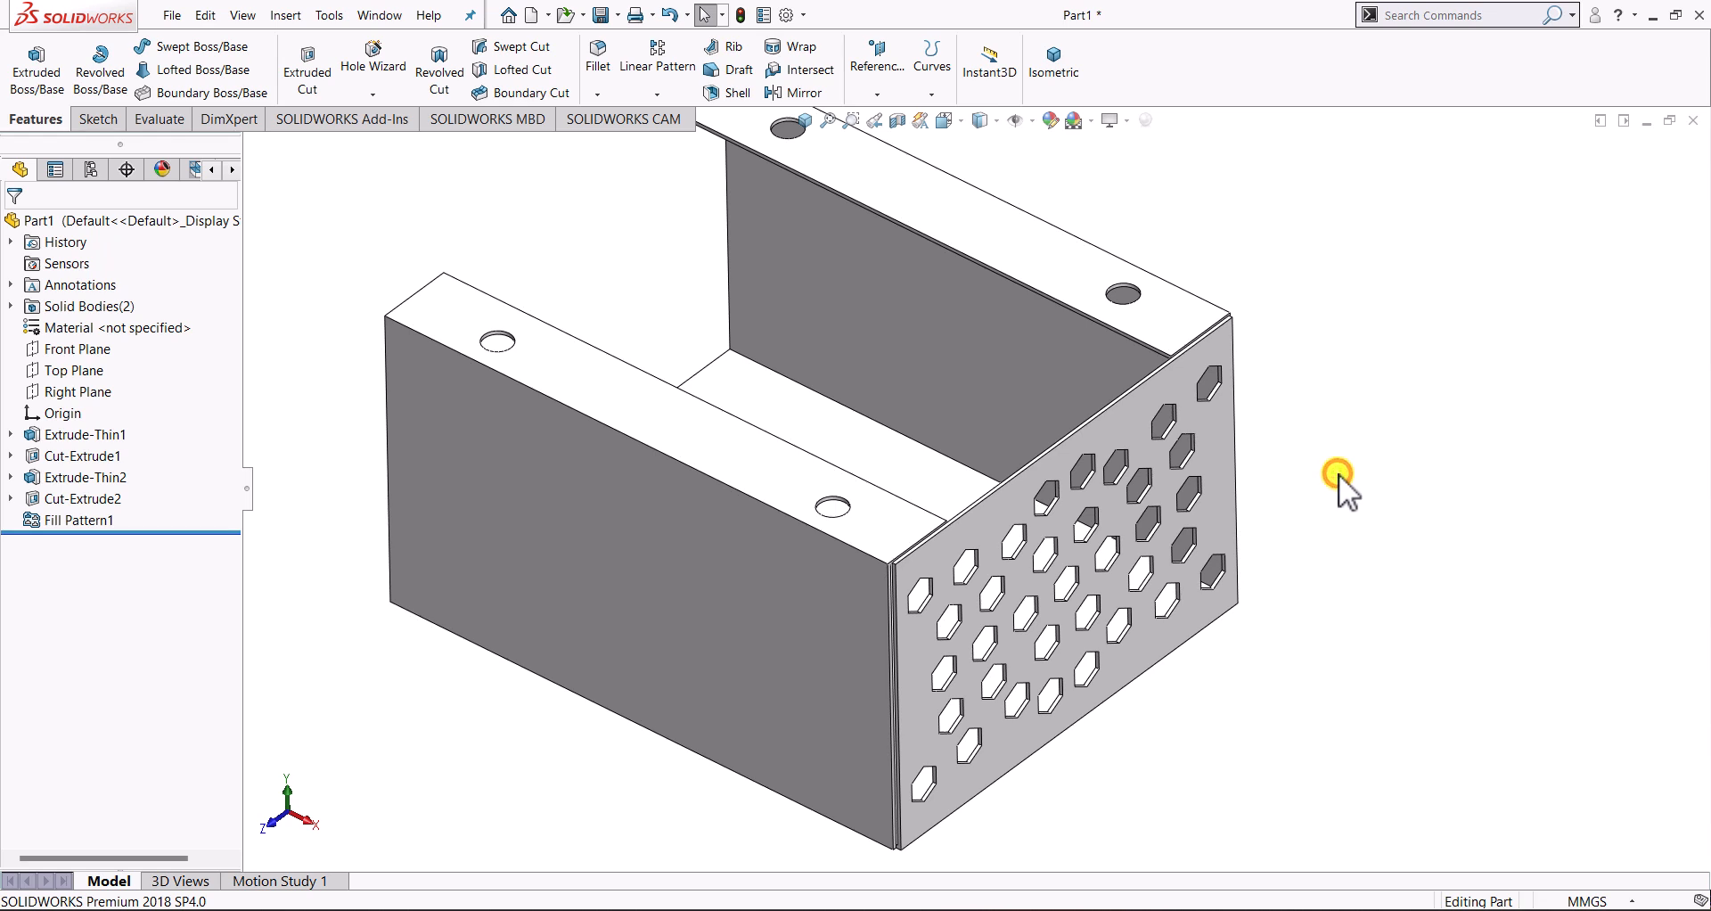
mouse_move(1334, 476)
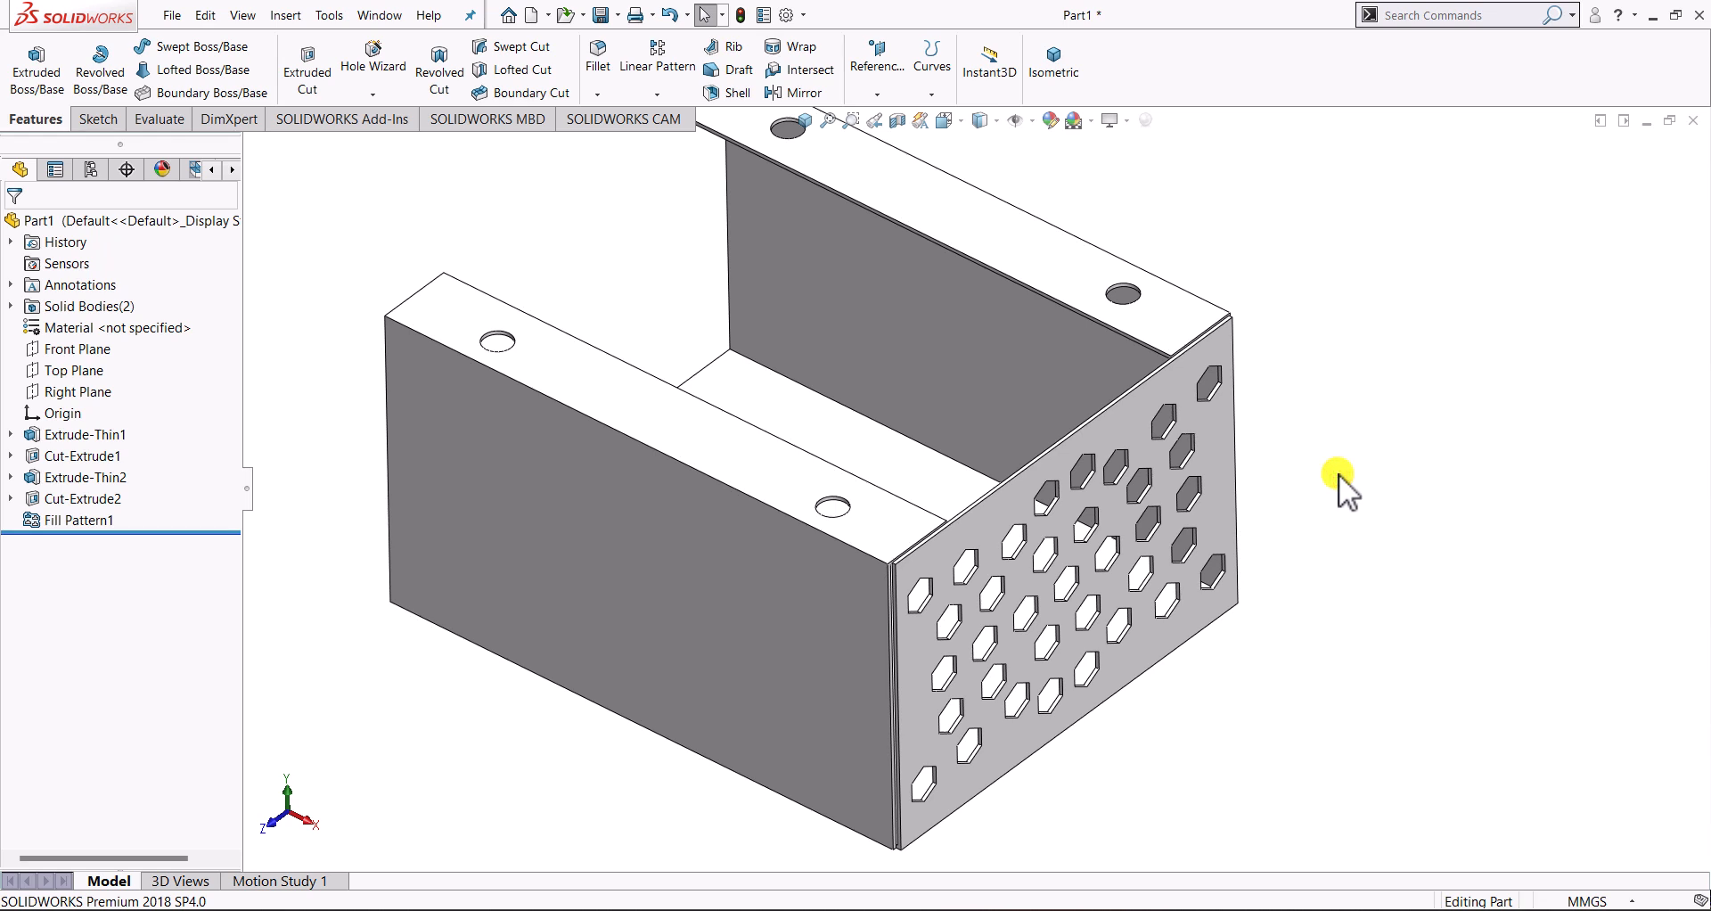